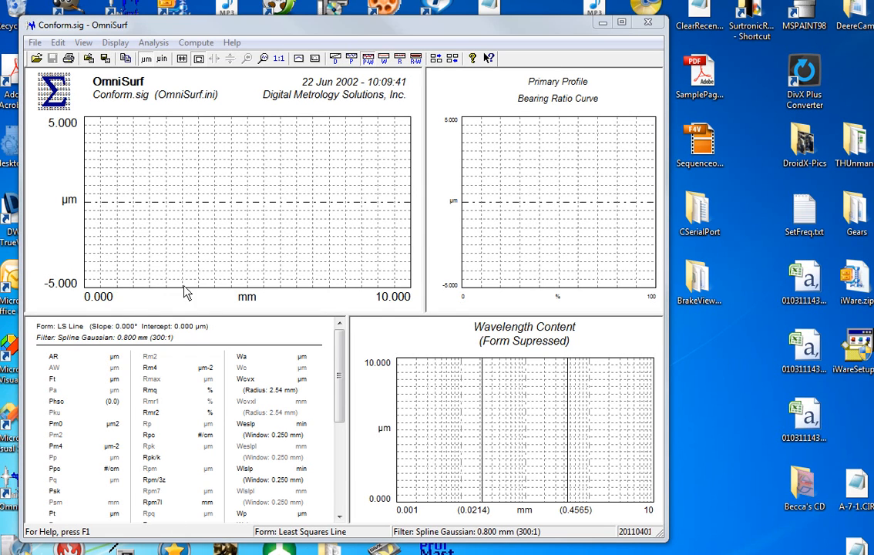
Step: Bring up the axis options for the profile and wavelength spectrum graphs
{"action": "right_click", "coordinate": [185, 292]}
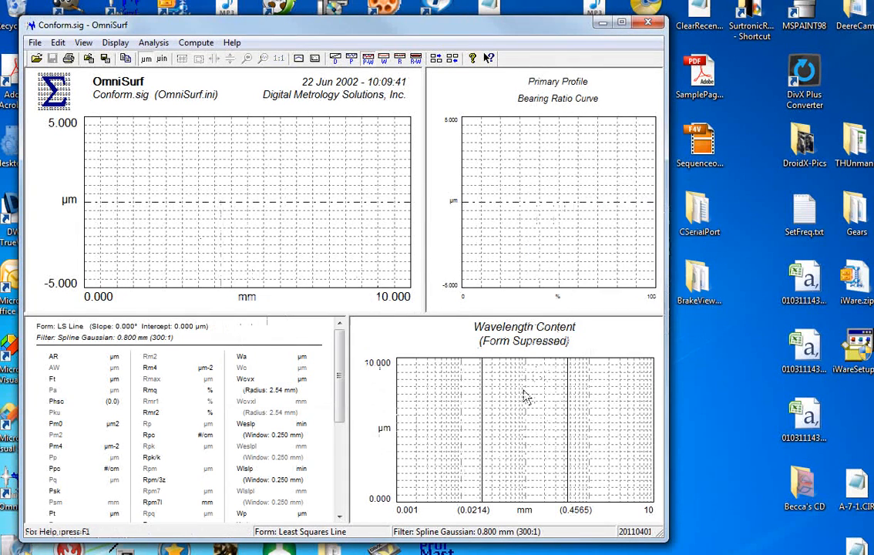
{"action": "right_click", "coordinate": [246, 200]}
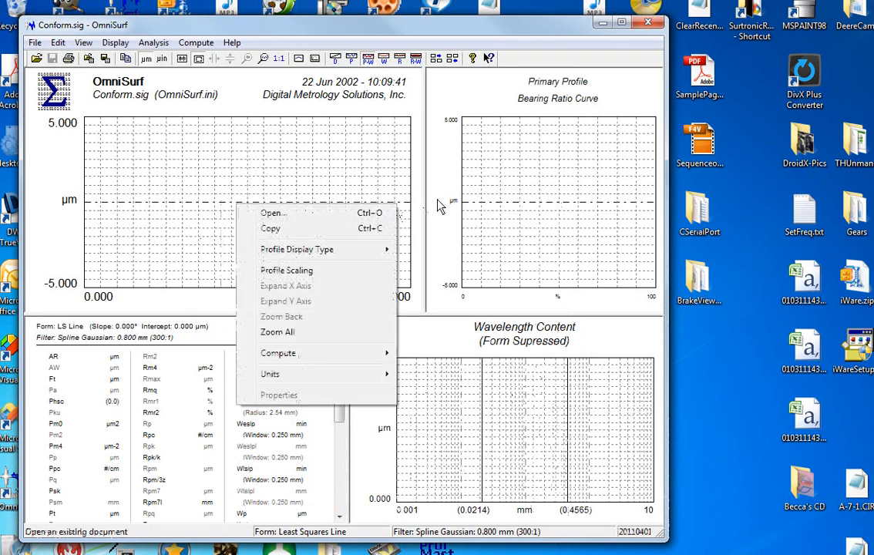
{"action": "right_click", "coordinate": [451, 393]}
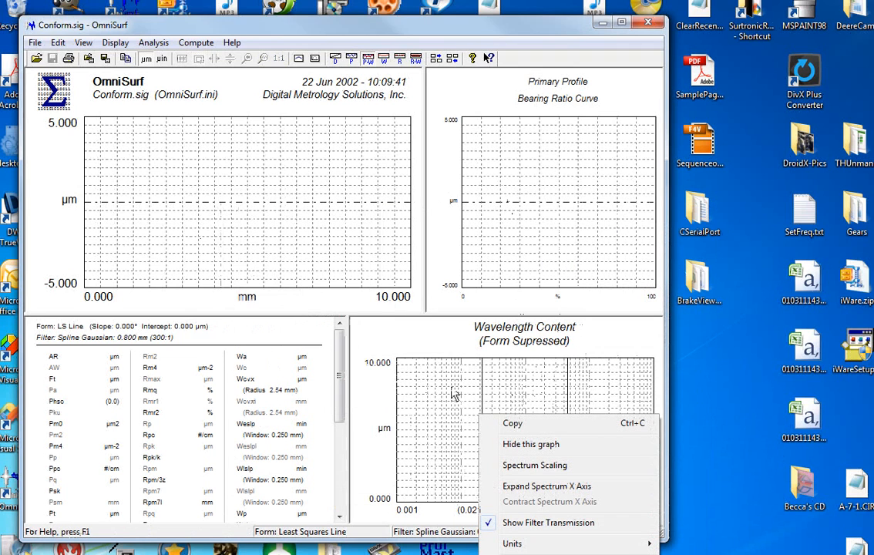
{"action": "mouse_move", "coordinate": [438, 342]}
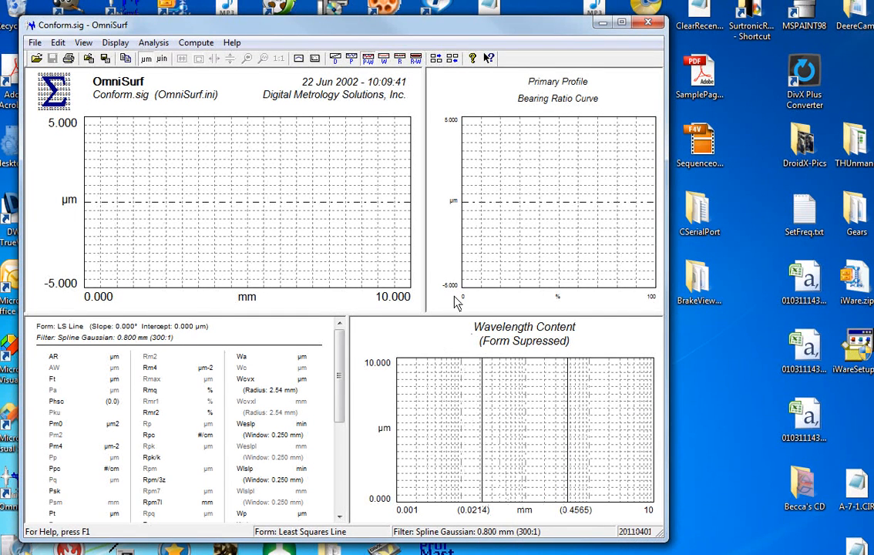
{"action": "mouse_move", "coordinate": [65, 145]}
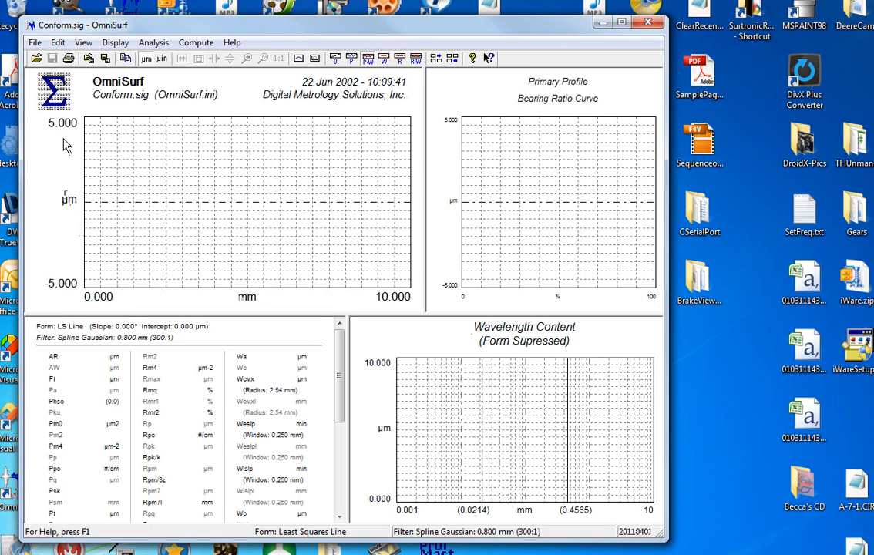
{"action": "mouse_move", "coordinate": [74, 200]}
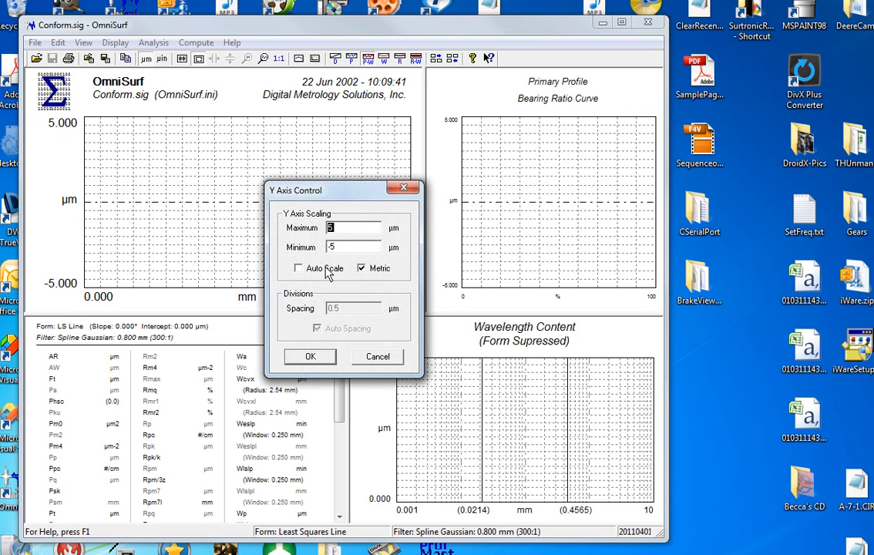
Step: Leave the profile graph's Y axis on Auto Scale so it spans −10 to 10 µm
{"action": "left_click", "coordinate": [299, 268]}
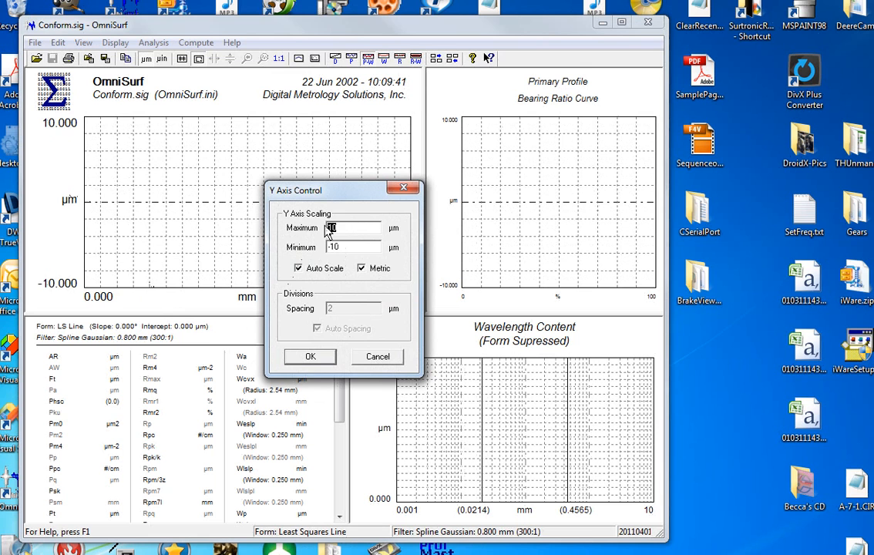
{"action": "left_click", "coordinate": [299, 268]}
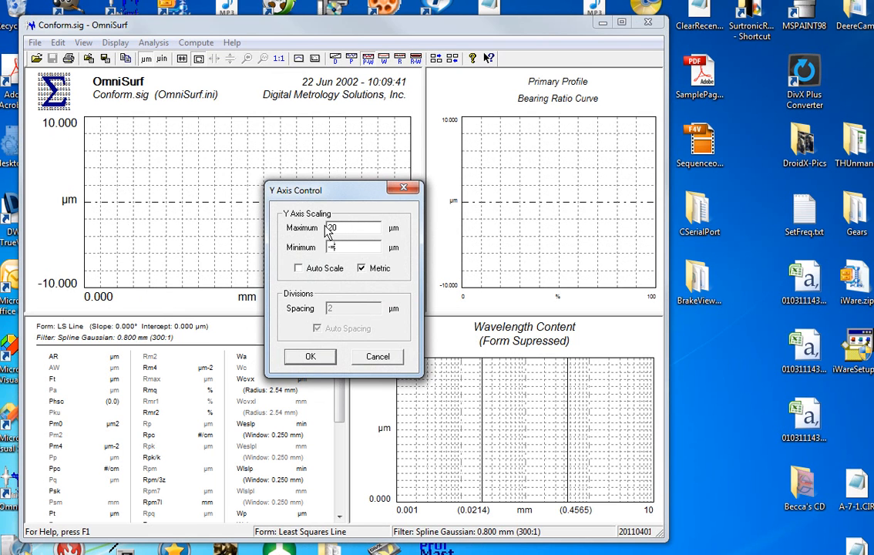
{"action": "left_click", "coordinate": [310, 356]}
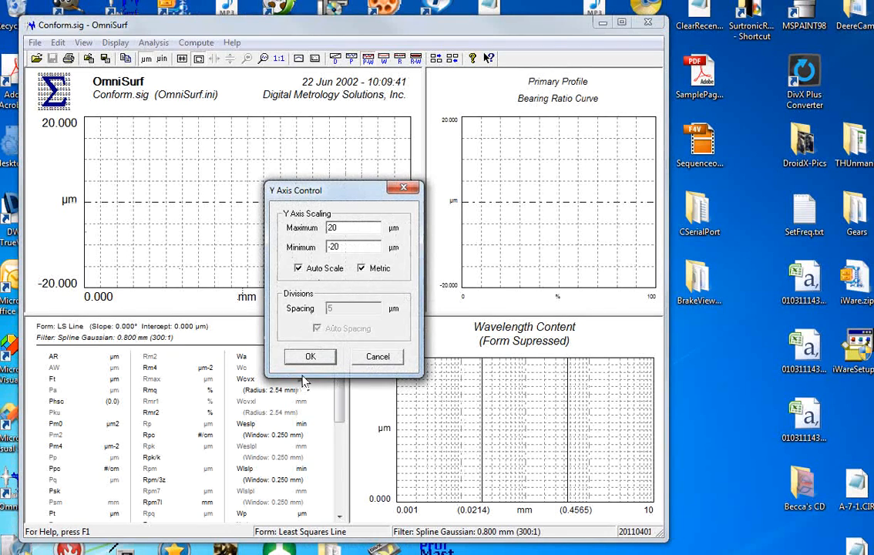
{"action": "left_click", "coordinate": [310, 356]}
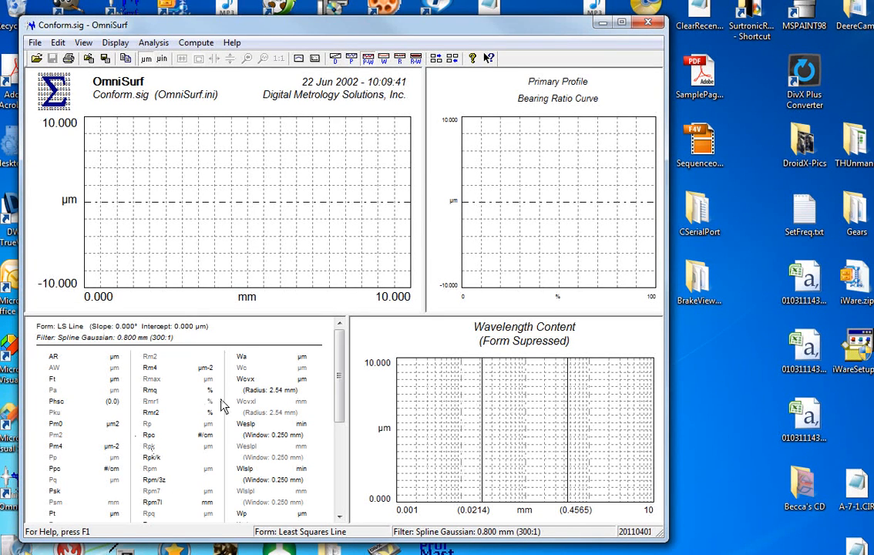
{"action": "mouse_move", "coordinate": [164, 419]}
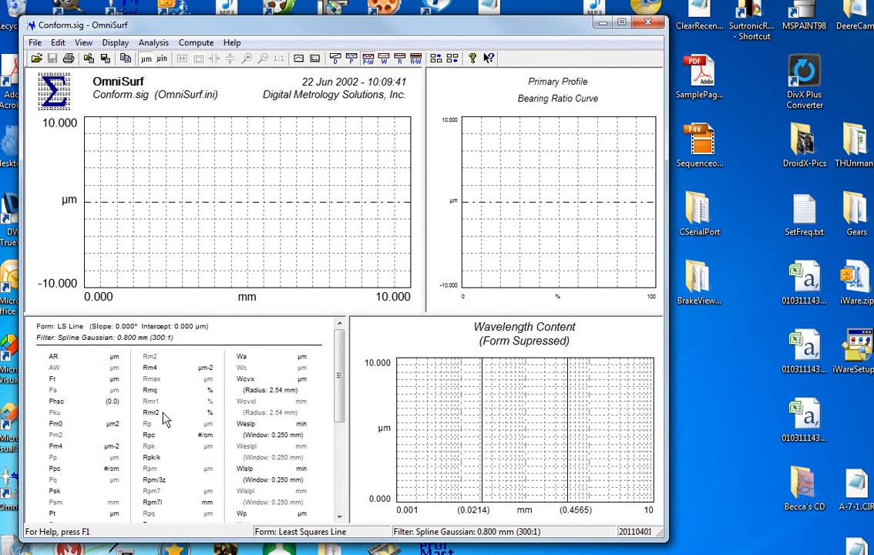
{"action": "mouse_move", "coordinate": [201, 459]}
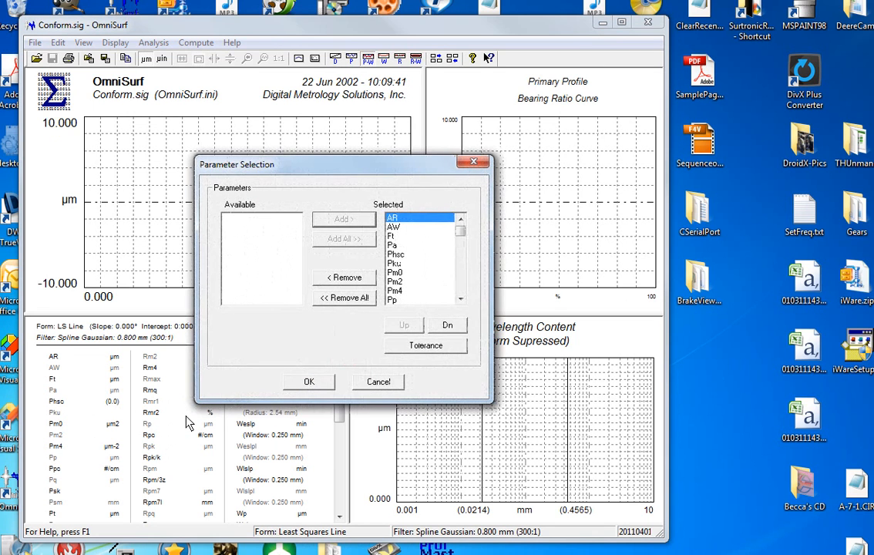
Step: Clear the results list, re-add Ra and two other parameters, and start opening a file
{"action": "left_click", "coordinate": [343, 297]}
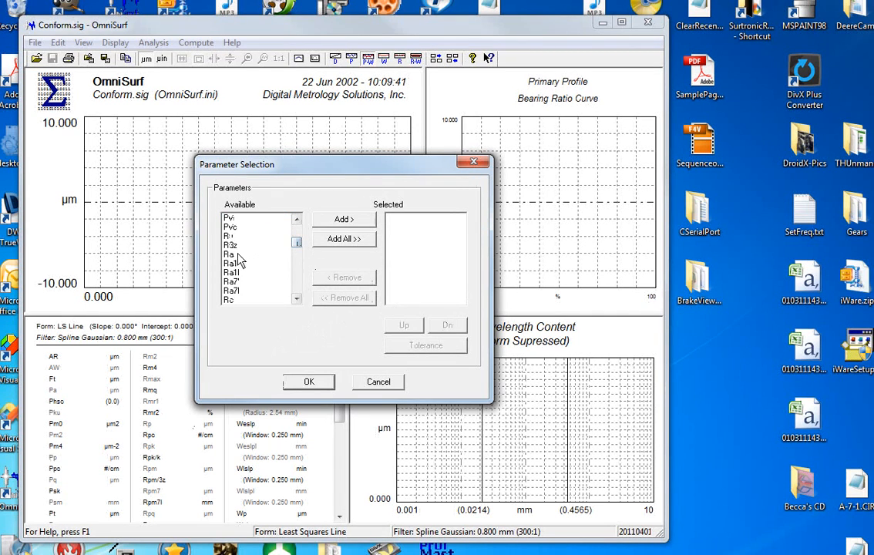
{"action": "left_click", "coordinate": [343, 218]}
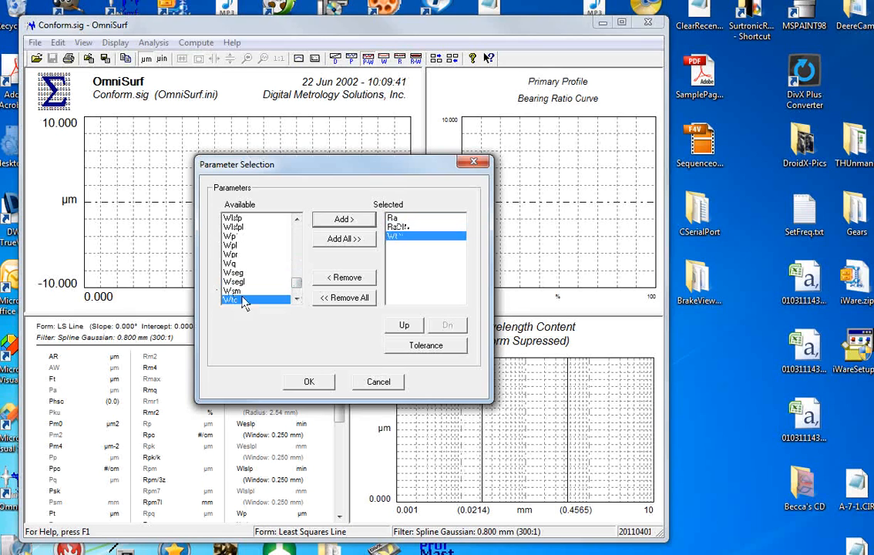
{"action": "left_click", "coordinate": [308, 382]}
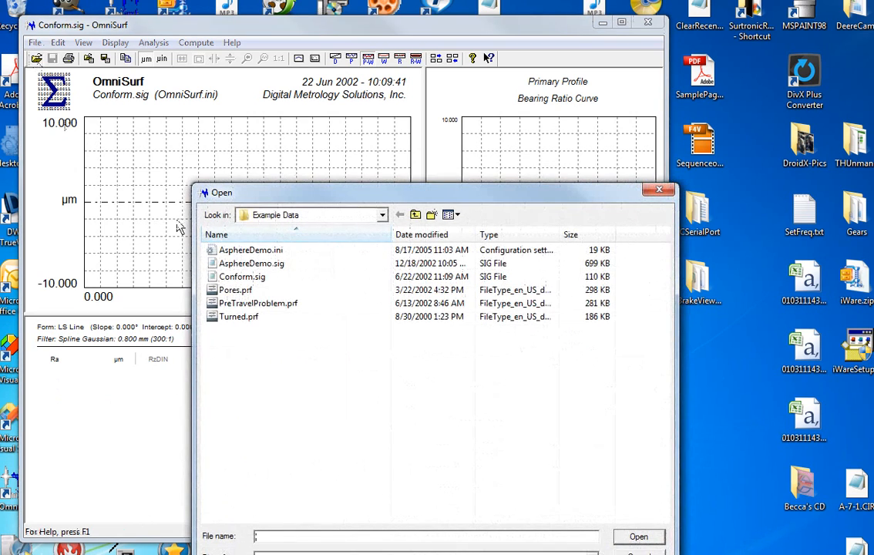
Step: Browse to OmniSurf's Example Data folder and load the Conform.sig profile
{"action": "left_click", "coordinate": [382, 214]}
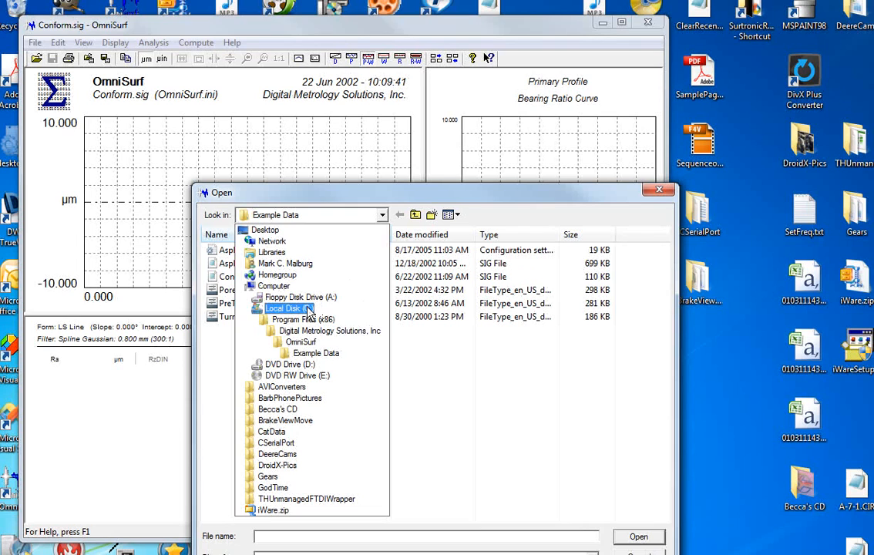
{"action": "left_click", "coordinate": [302, 319]}
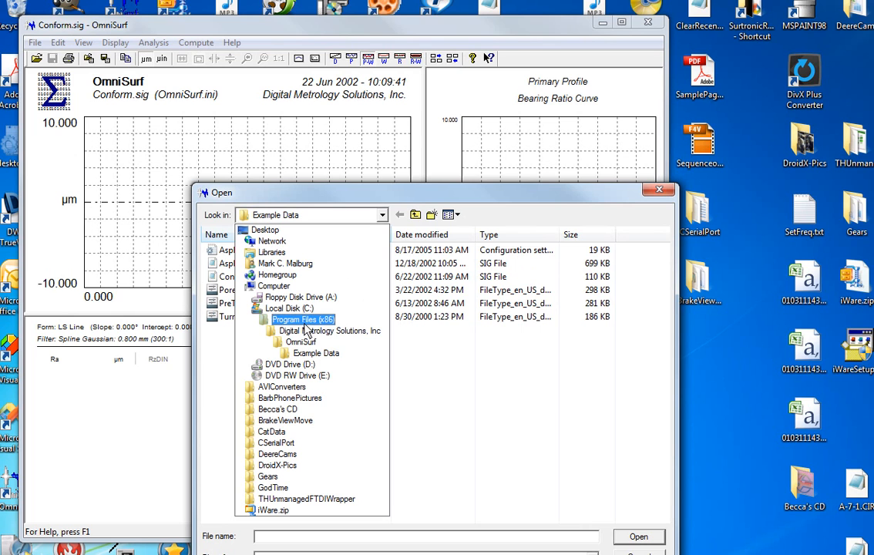
{"action": "mouse_move", "coordinate": [327, 327]}
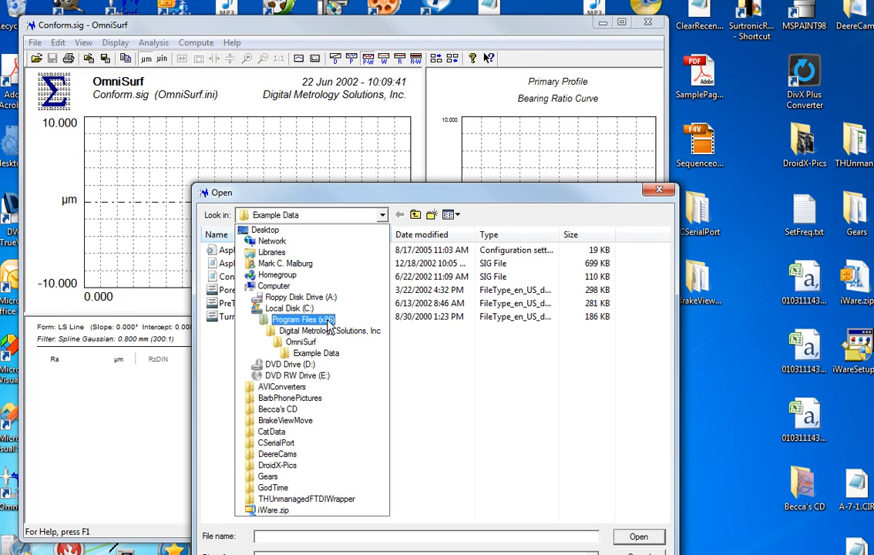
{"action": "left_click", "coordinate": [330, 329]}
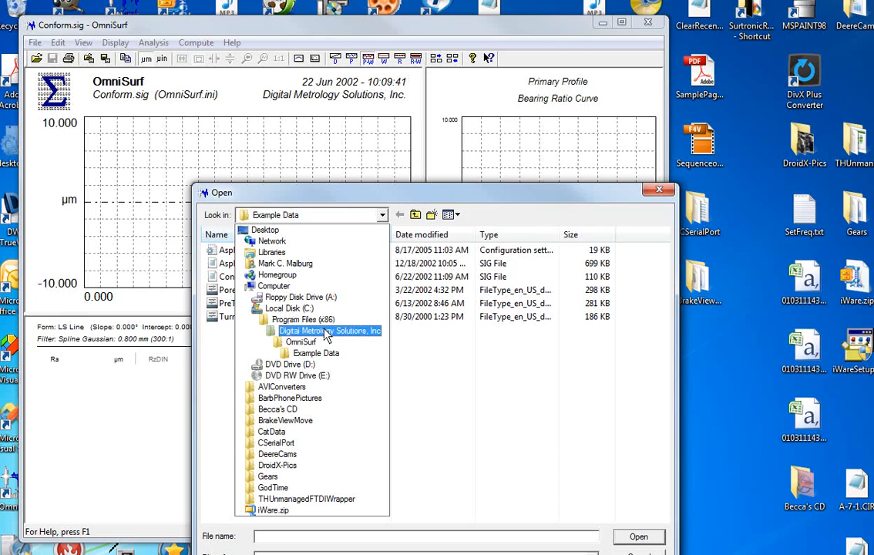
{"action": "left_click", "coordinate": [301, 342]}
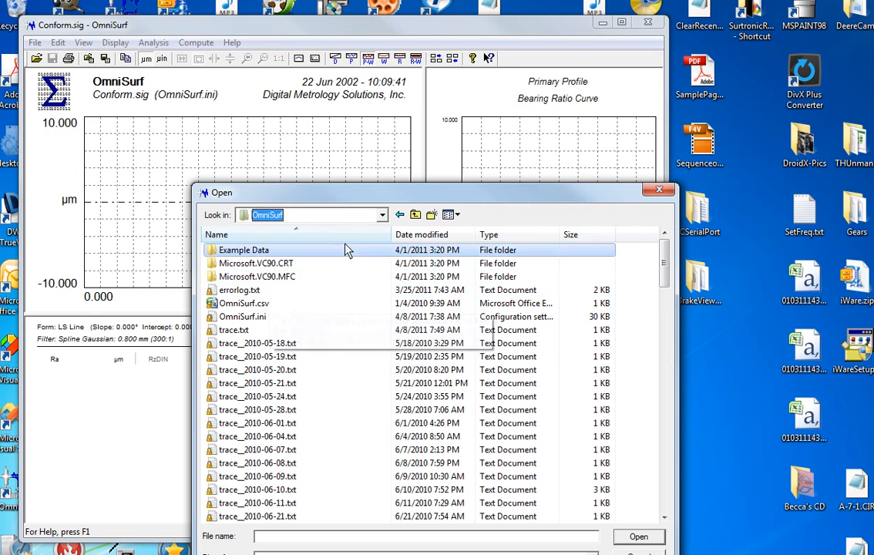
{"action": "left_click", "coordinate": [382, 214]}
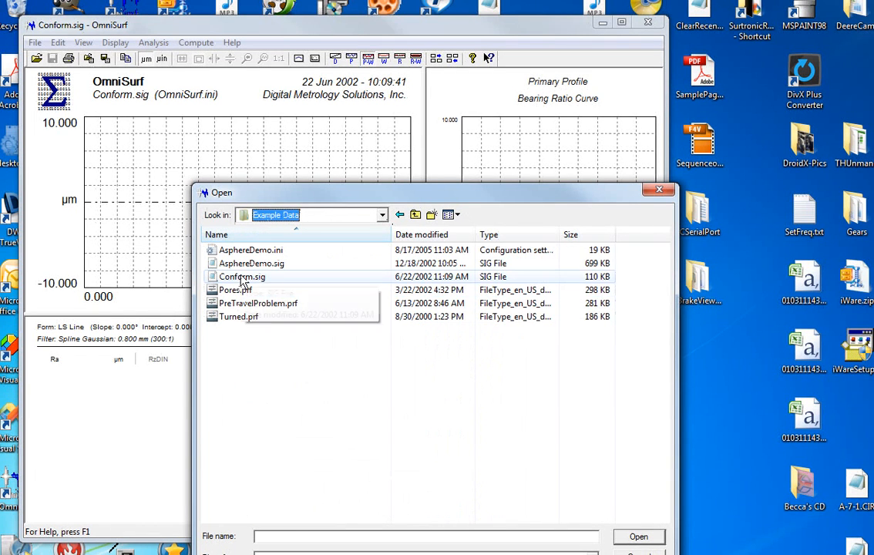
{"action": "double_click", "coordinate": [242, 276]}
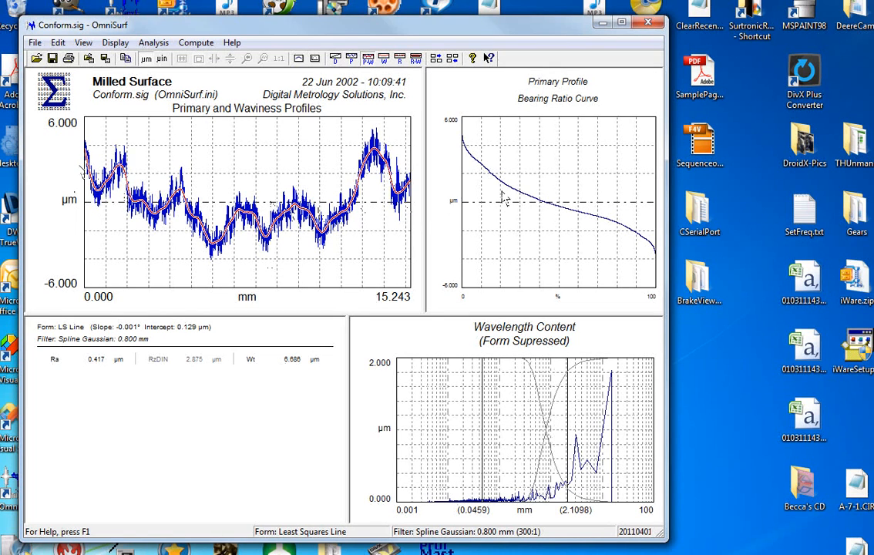
{"action": "mouse_move", "coordinate": [567, 355]}
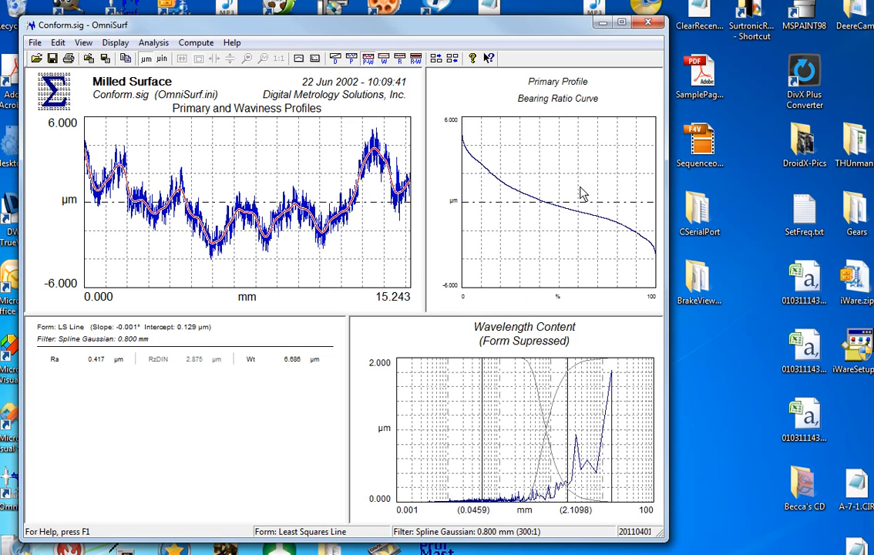
{"action": "mouse_move", "coordinate": [547, 191]}
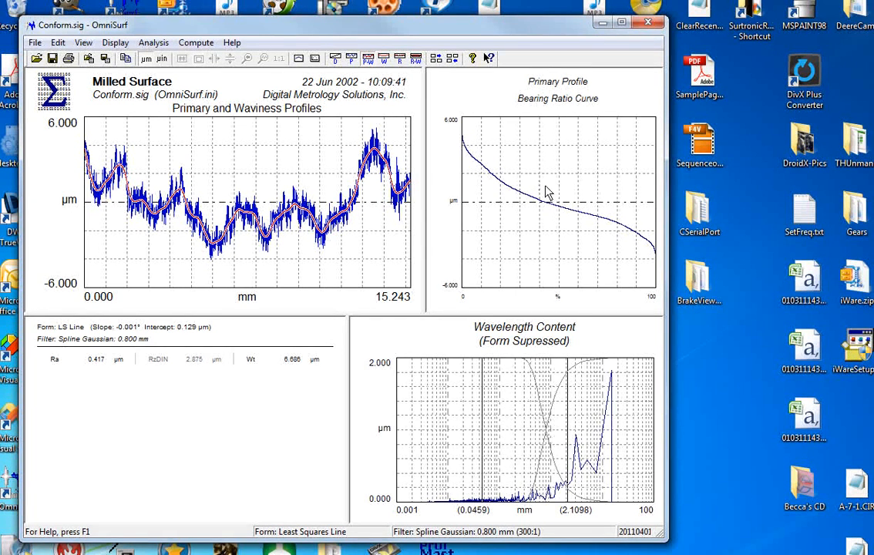
Step: Hide the bearing ratio graph, then restore it via View > BRC/ADF Curves
{"action": "right_click", "coordinate": [546, 193]}
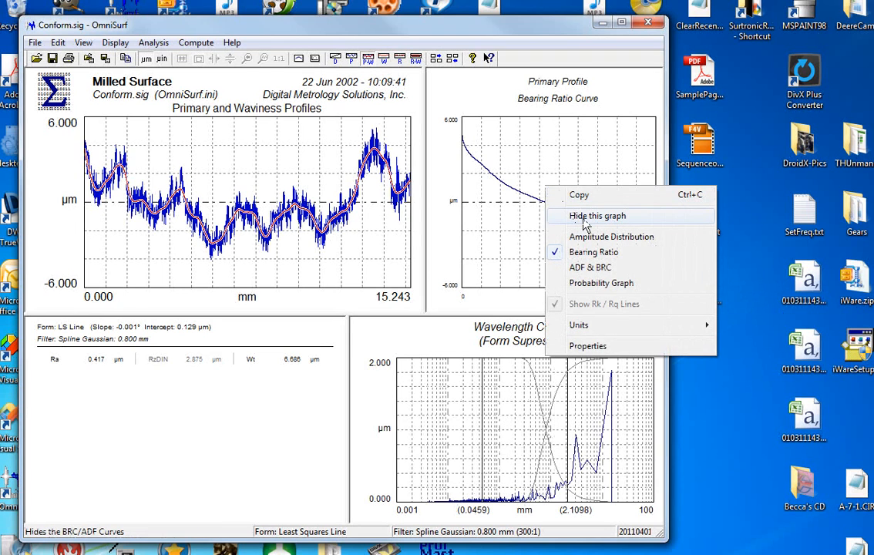
{"action": "left_click", "coordinate": [598, 215]}
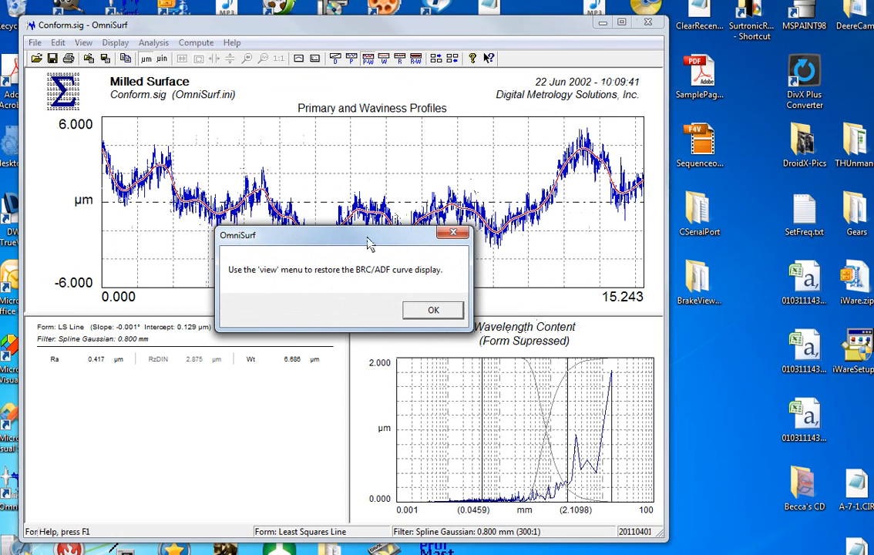
{"action": "mouse_move", "coordinate": [285, 280]}
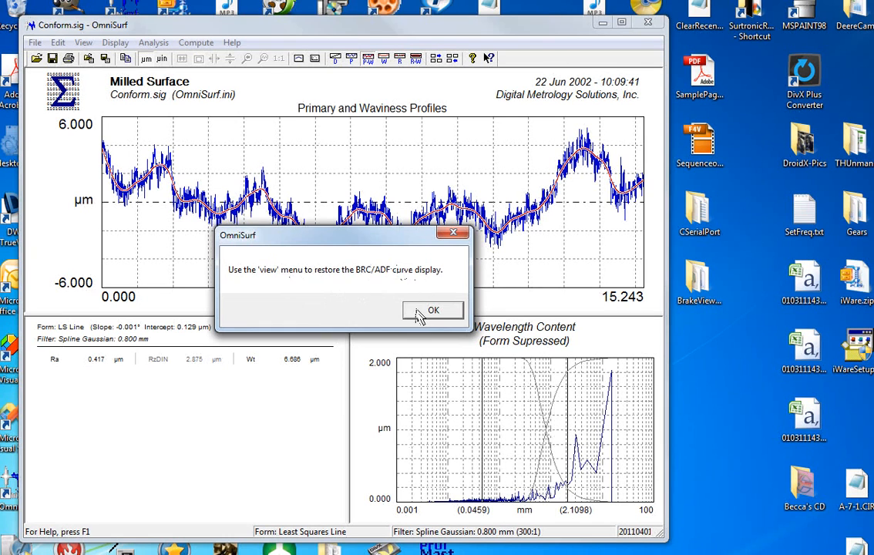
{"action": "left_click", "coordinate": [431, 308]}
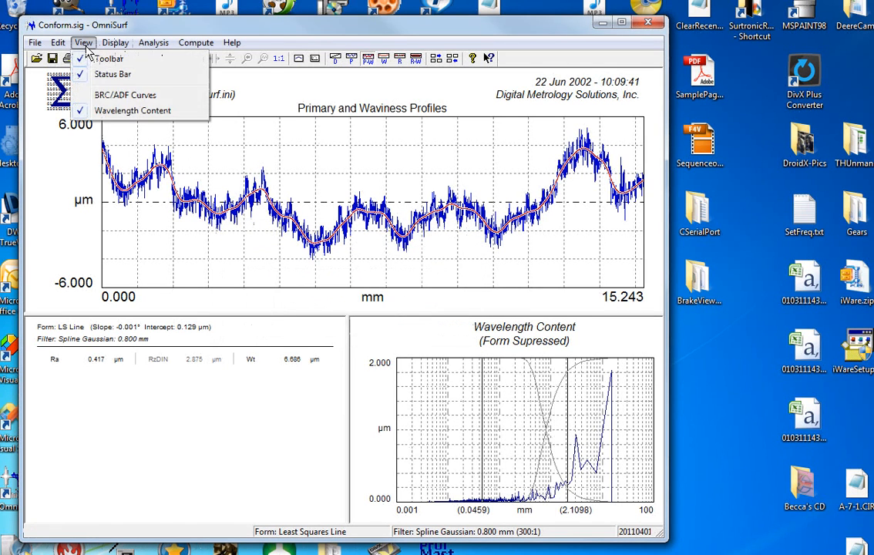
{"action": "left_click", "coordinate": [124, 95]}
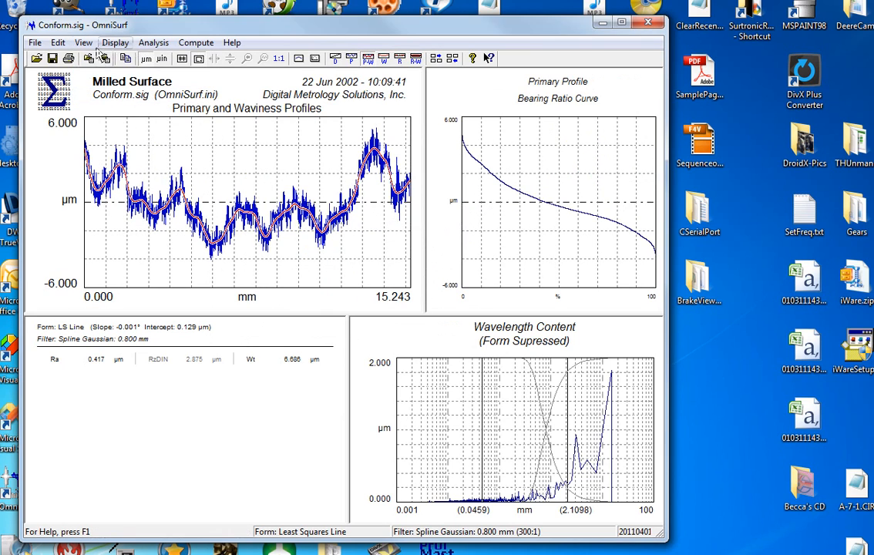
Step: Toggle Wavelength Content off and back on, leaving the bearing ratio curve hidden
{"action": "left_click", "coordinate": [83, 44]}
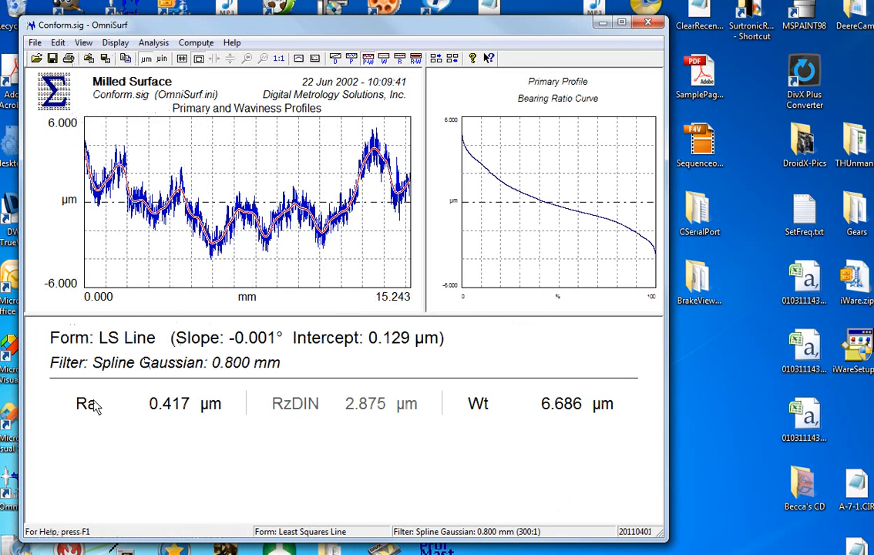
{"action": "left_click", "coordinate": [83, 44]}
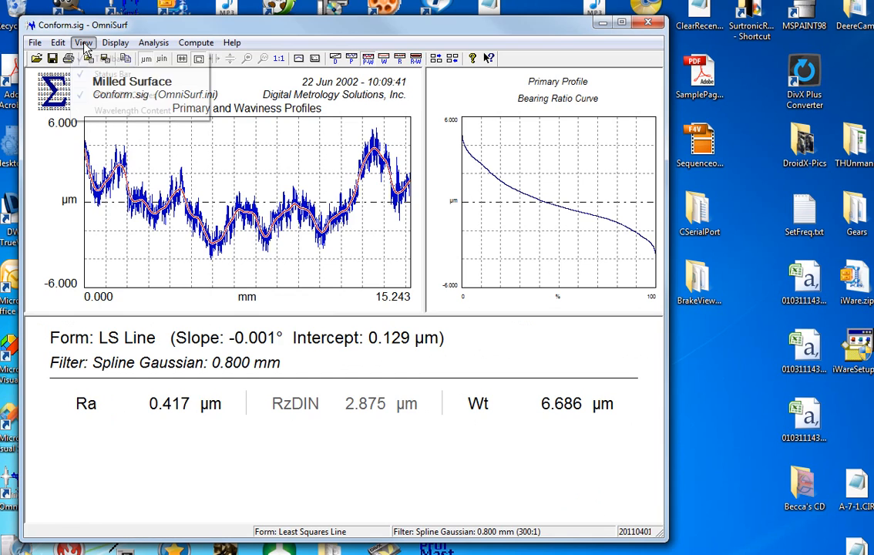
{"action": "left_click", "coordinate": [132, 110]}
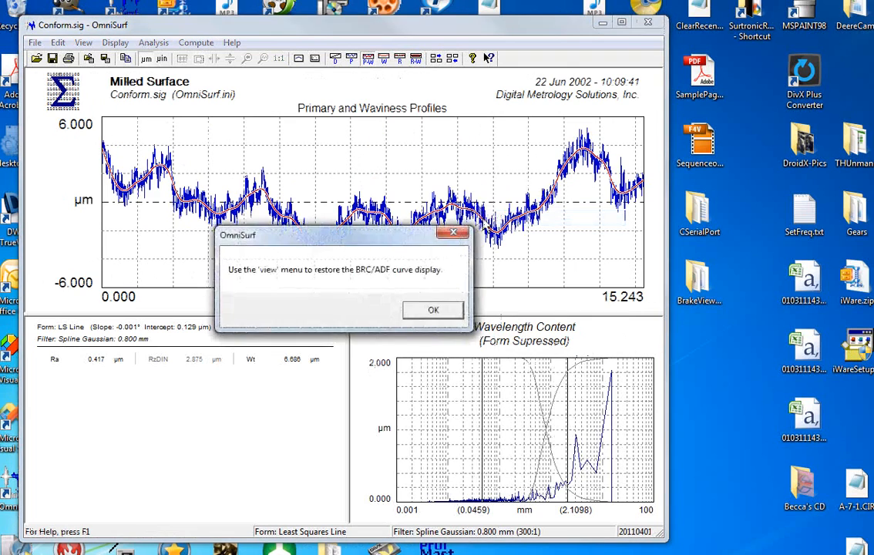
{"action": "left_click", "coordinate": [432, 308]}
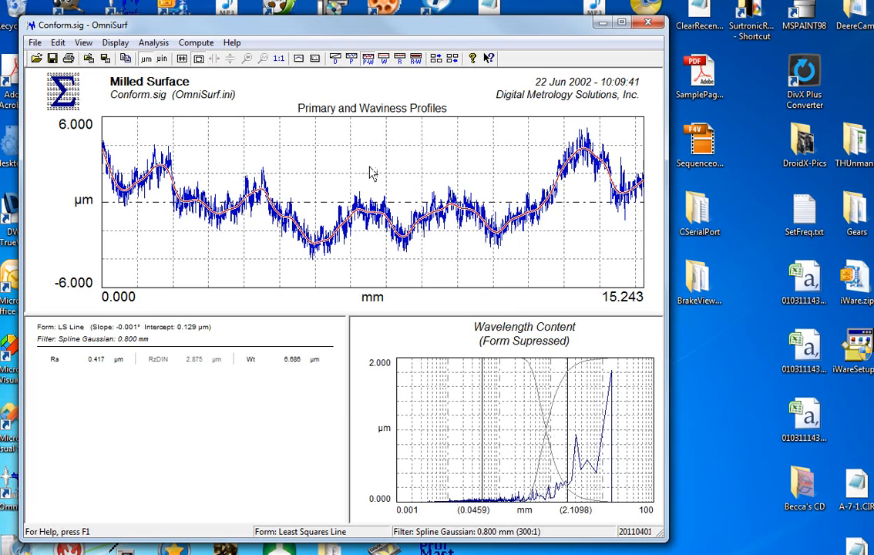
{"action": "mouse_move", "coordinate": [351, 172]}
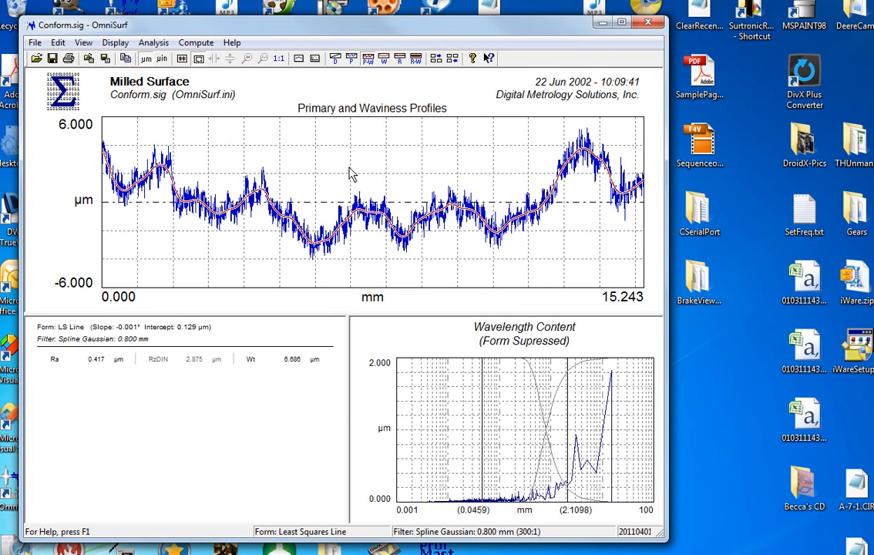
{"action": "mouse_move", "coordinate": [161, 95]}
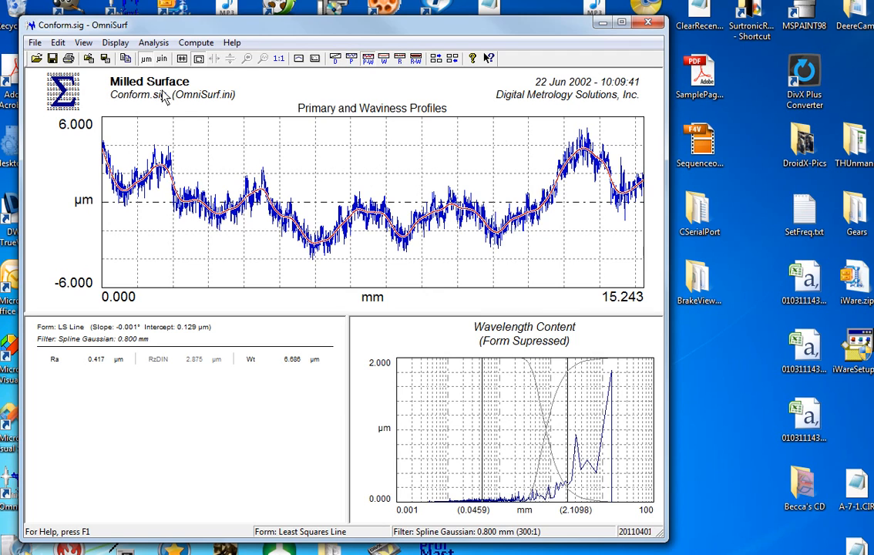
Step: Browse the Analysis and Compute menus, then bring up Form Removal
{"action": "left_click", "coordinate": [154, 43]}
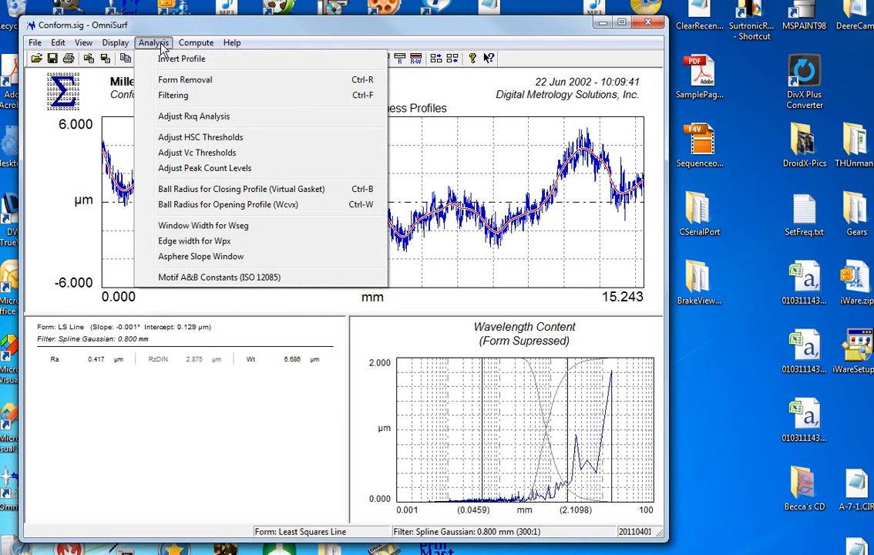
{"action": "left_click", "coordinate": [196, 43]}
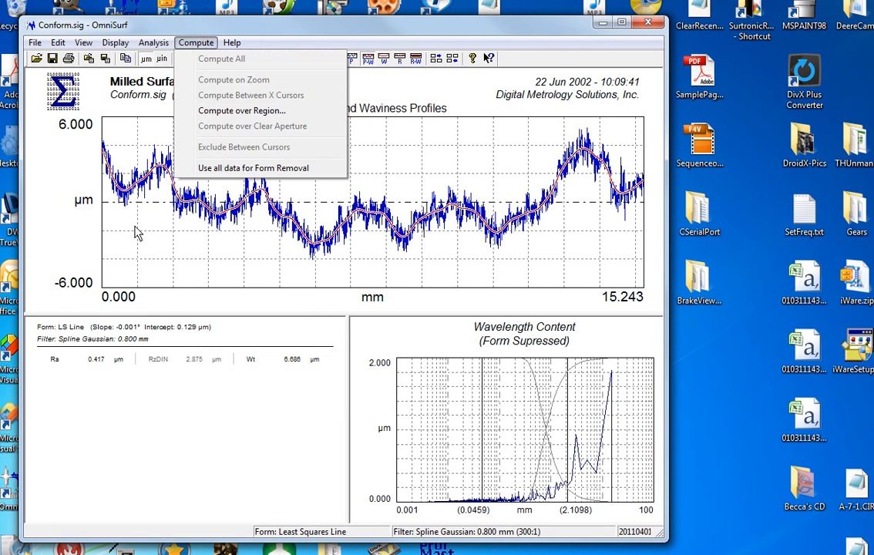
{"action": "left_click", "coordinate": [152, 43]}
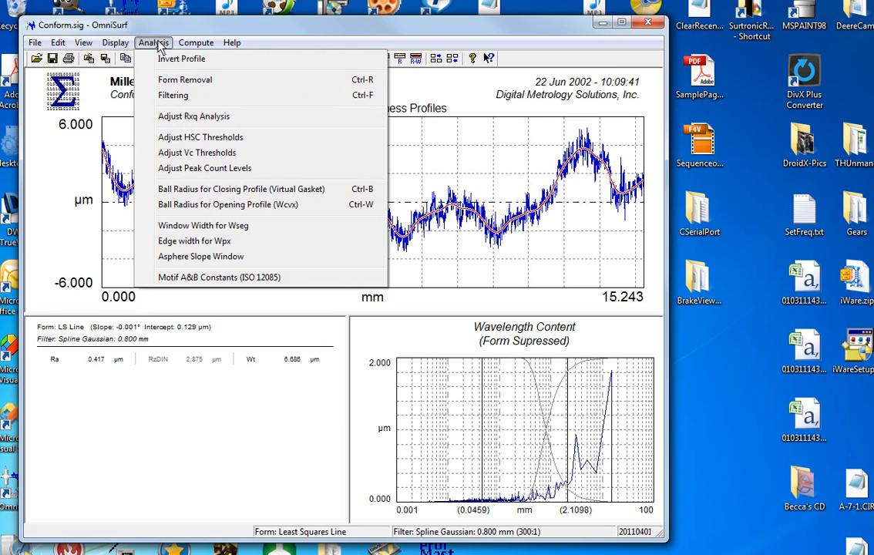
{"action": "left_click", "coordinate": [185, 80]}
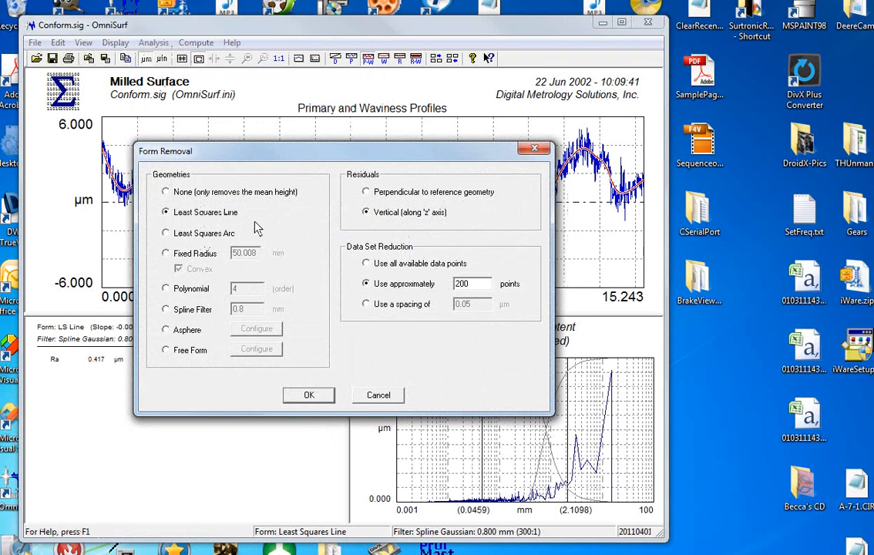
{"action": "mouse_move", "coordinate": [219, 218]}
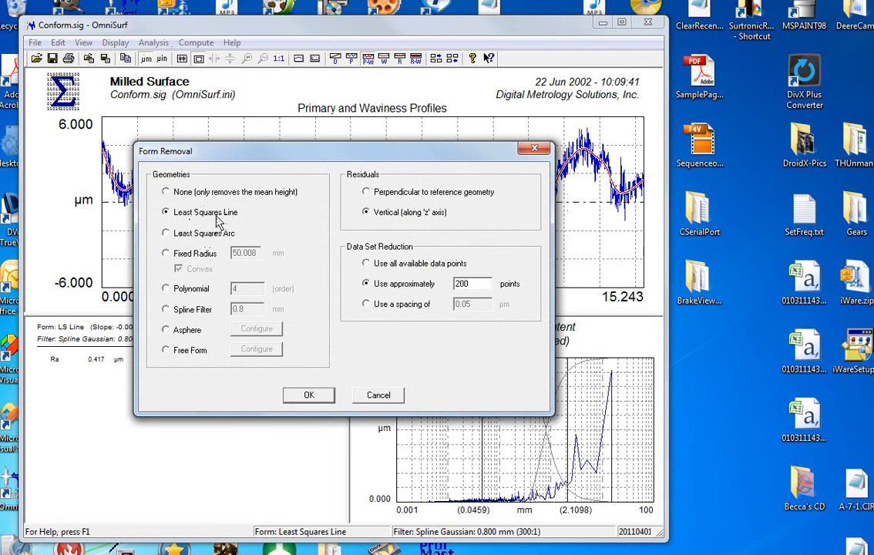
{"action": "mouse_move", "coordinate": [225, 219]}
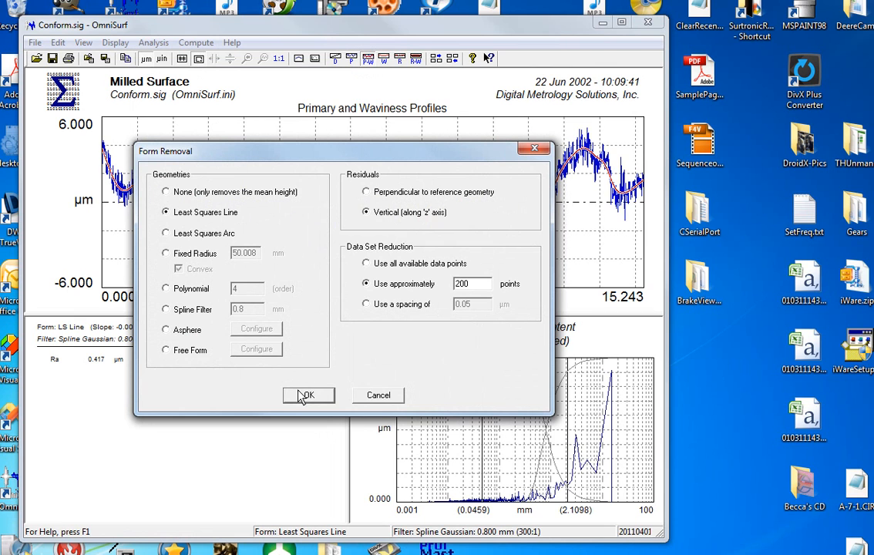
Step: Try Least Squares Arc and Spline Filter, then keep Least Squares Line form removal
{"action": "left_click", "coordinate": [165, 233]}
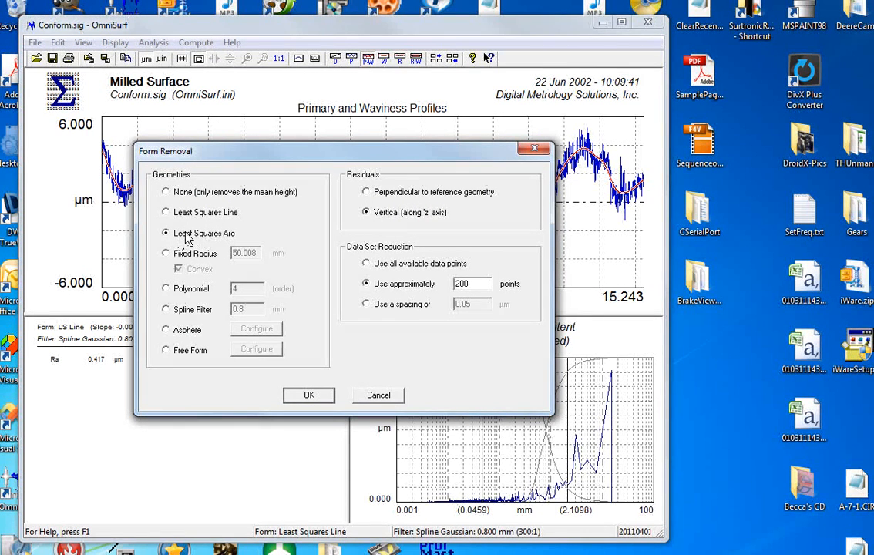
{"action": "left_click", "coordinate": [165, 308]}
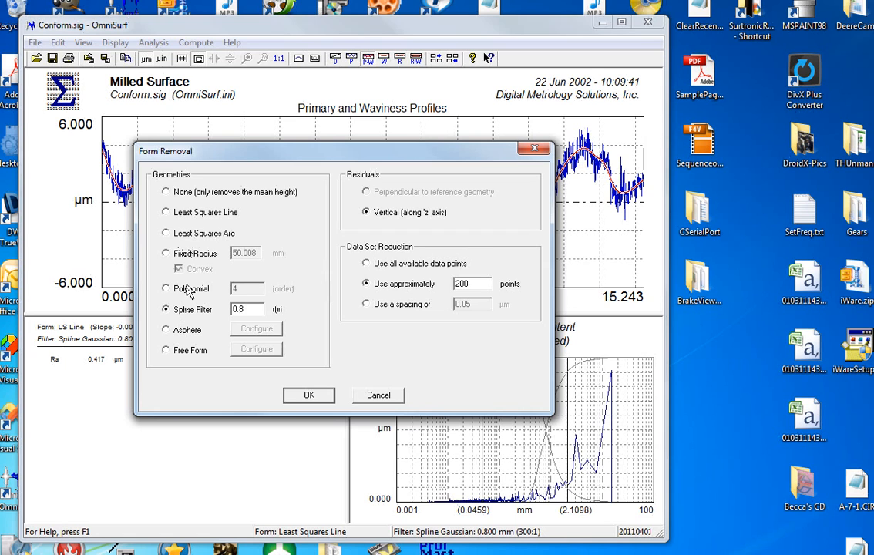
{"action": "left_click", "coordinate": [165, 213]}
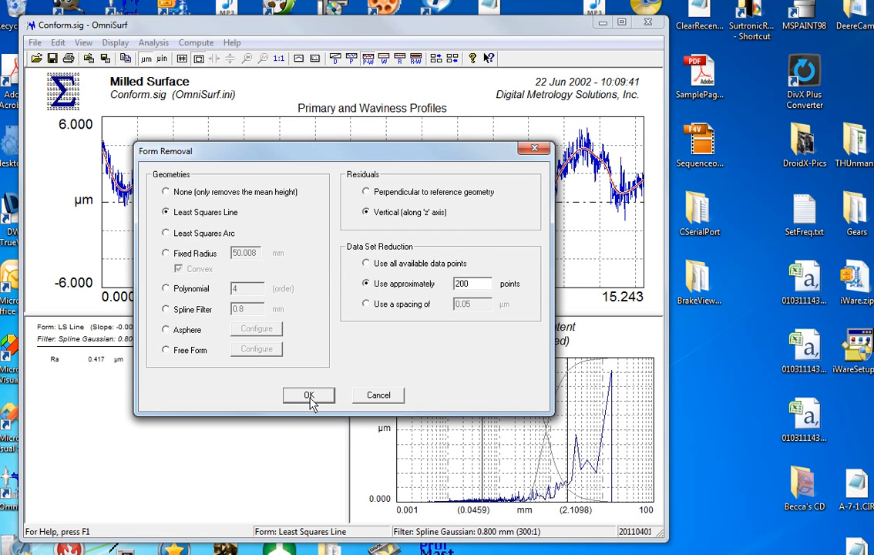
{"action": "left_click", "coordinate": [308, 395]}
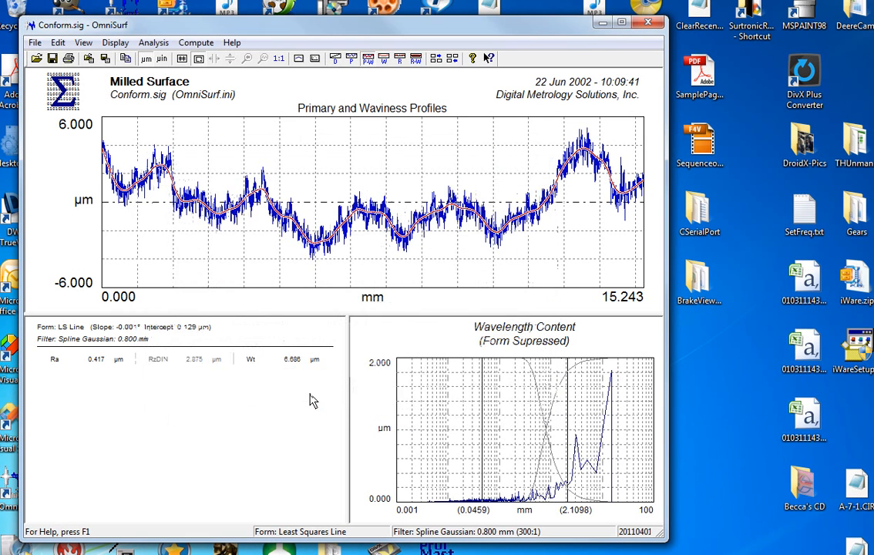
Step: In Filtering, try 0.80 and 25.00 µm short cutoffs and return to 2.50 µm
{"action": "left_click", "coordinate": [153, 43]}
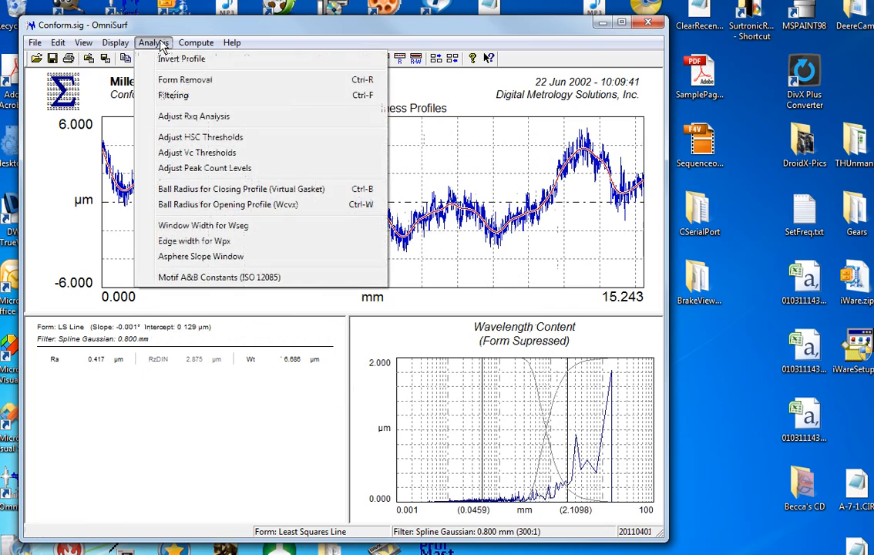
{"action": "left_click", "coordinate": [173, 95]}
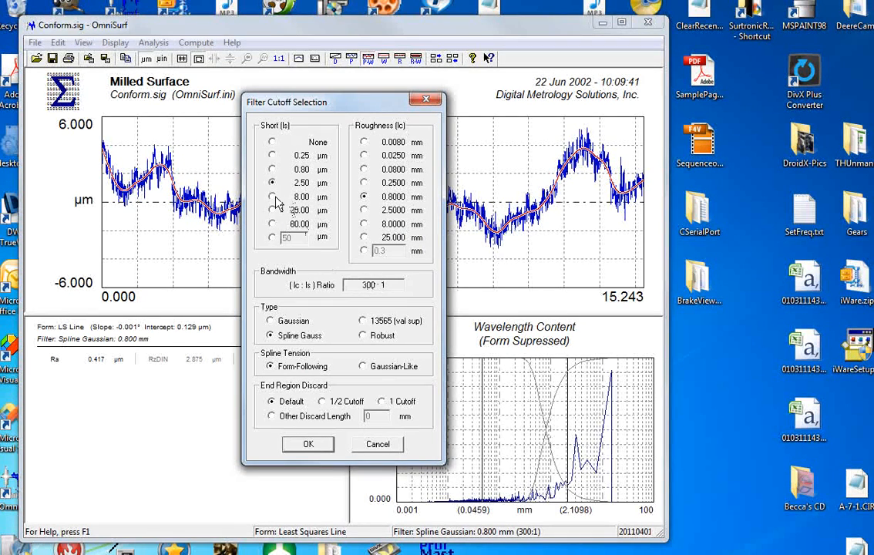
{"action": "left_click", "coordinate": [272, 168]}
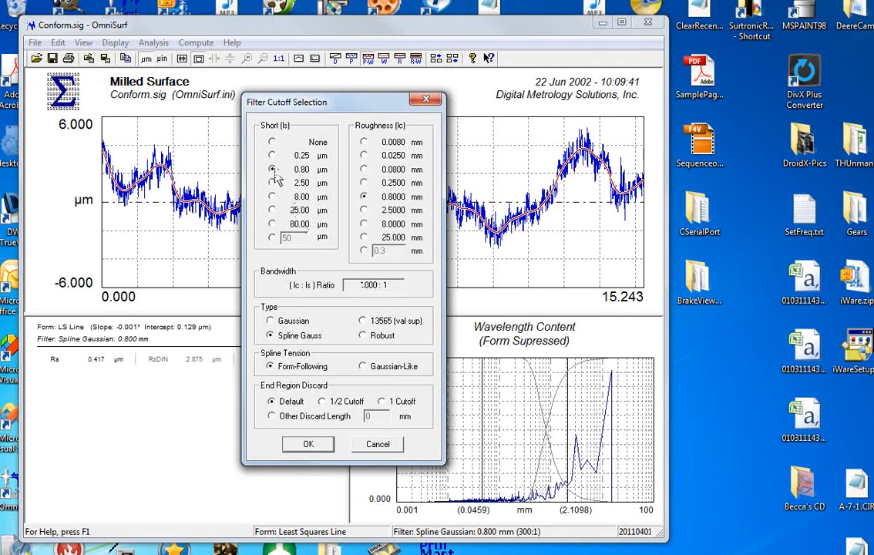
{"action": "left_click", "coordinate": [271, 197]}
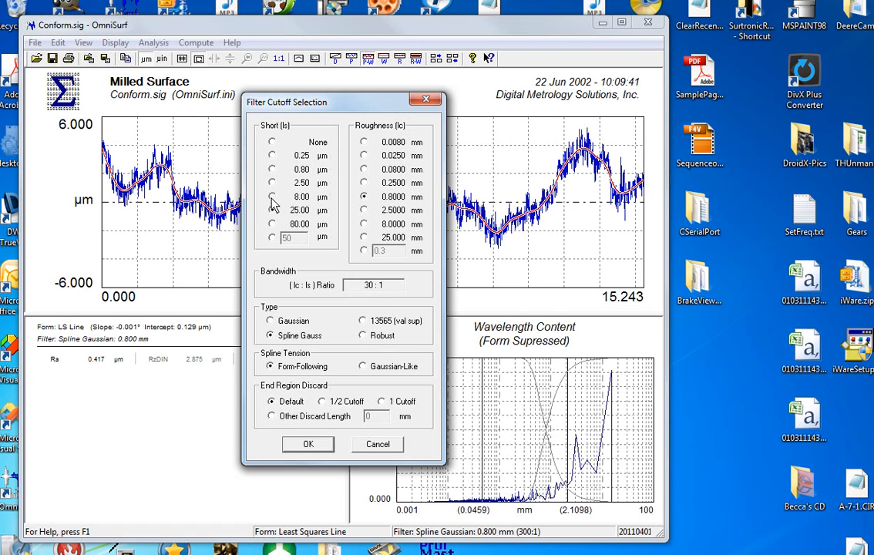
{"action": "left_click", "coordinate": [271, 168]}
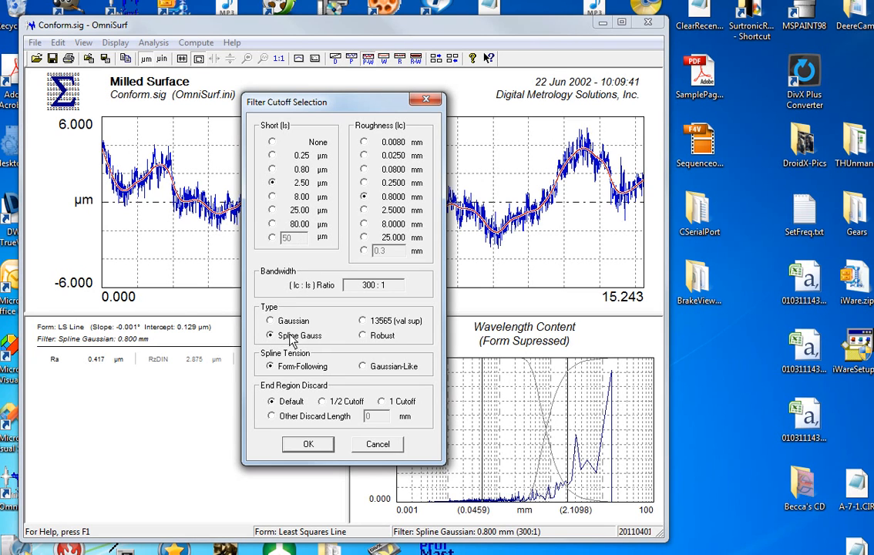
{"action": "mouse_move", "coordinate": [292, 404]}
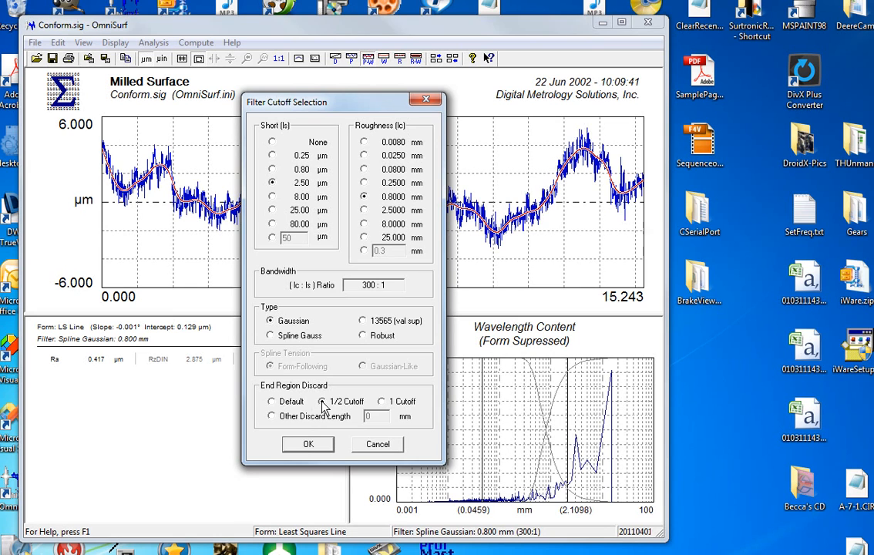
Step: Keep a Spline Gauss filter with 0.8 mm cutoff and default end region discard
{"action": "left_click", "coordinate": [271, 336]}
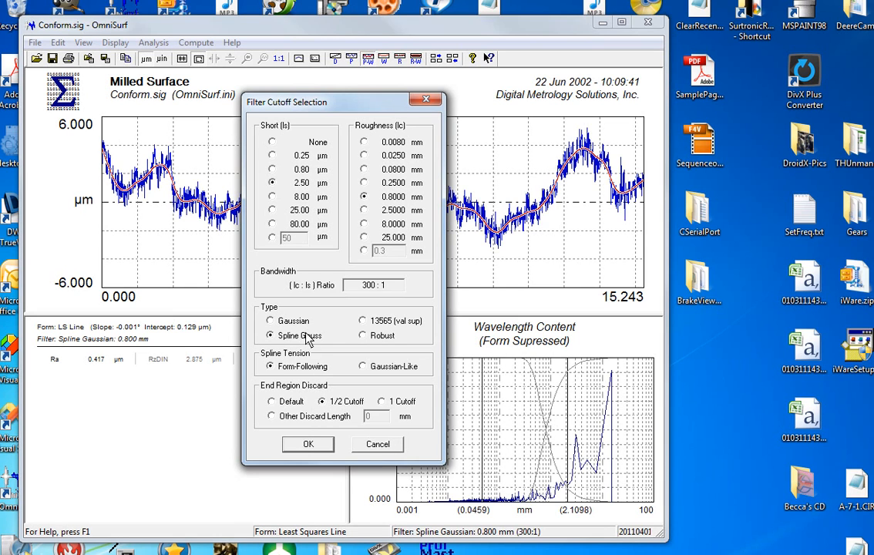
{"action": "left_click", "coordinate": [271, 400]}
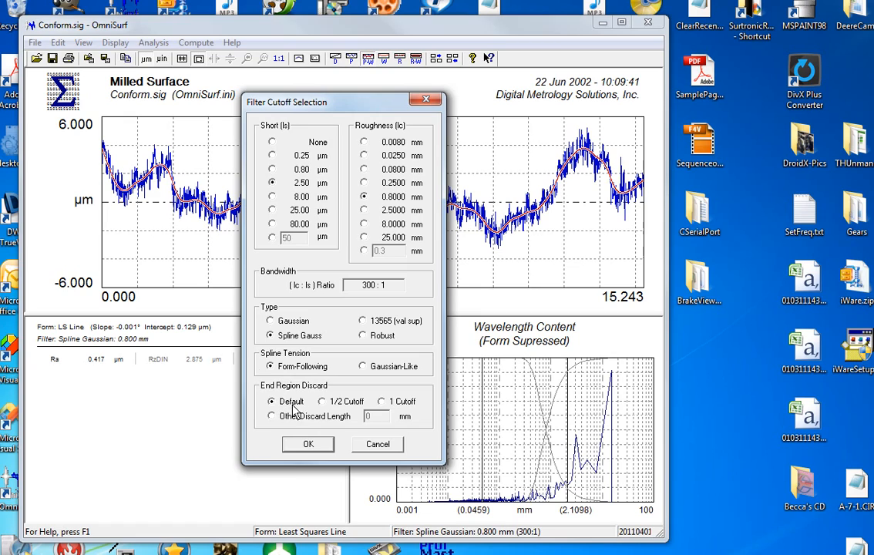
{"action": "left_click", "coordinate": [308, 443]}
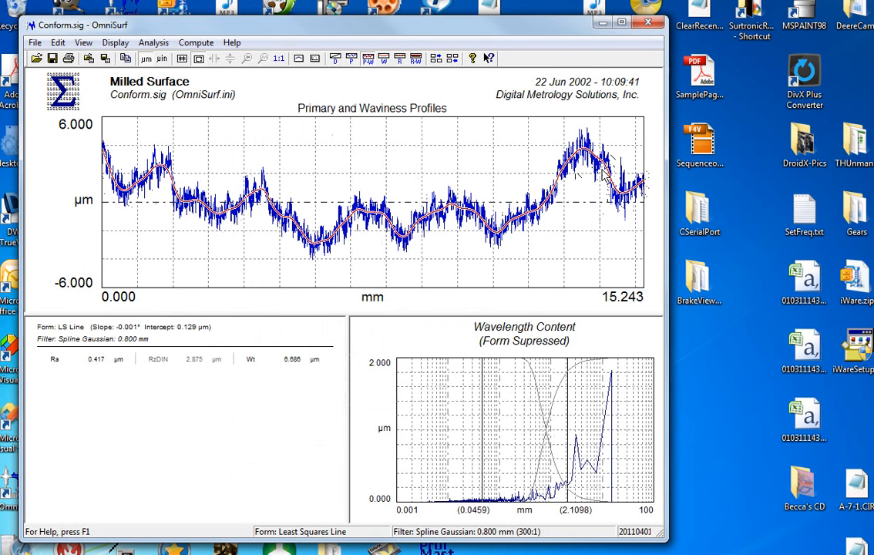
{"action": "mouse_move", "coordinate": [262, 234]}
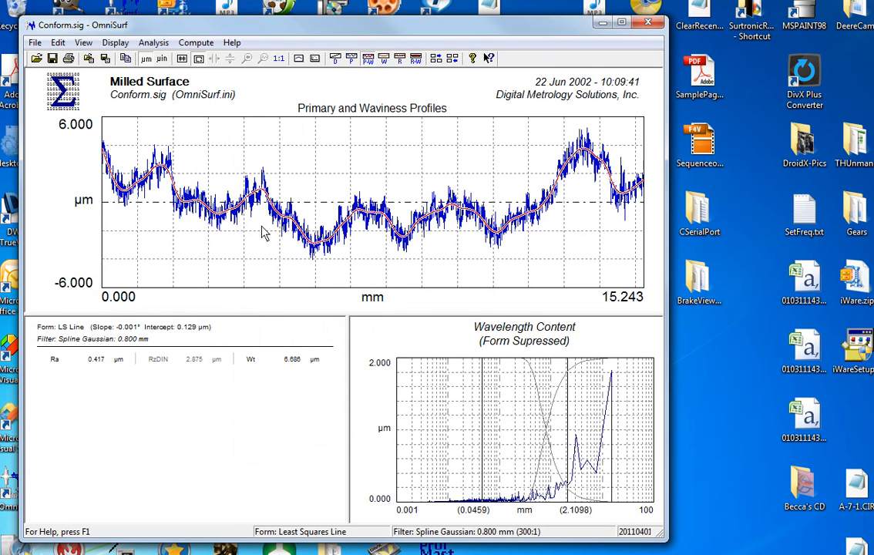
{"action": "mouse_move", "coordinate": [188, 172]}
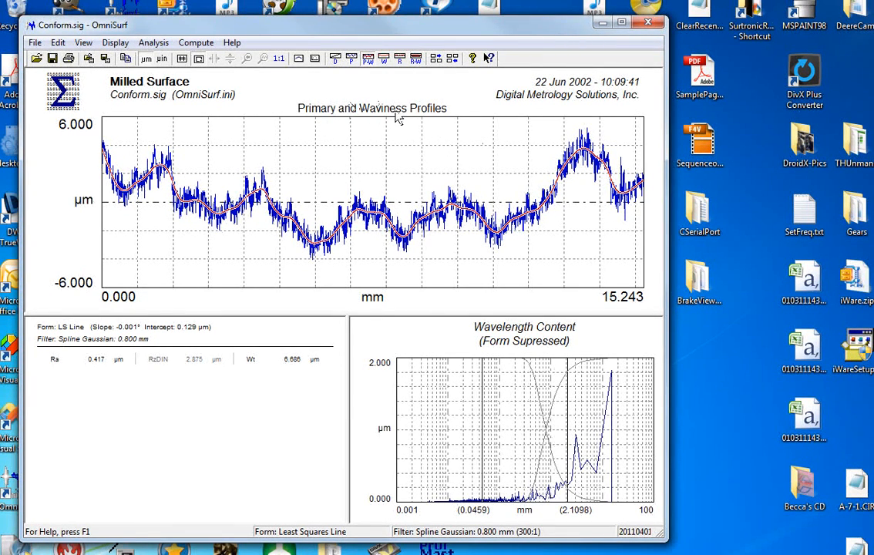
{"action": "mouse_move", "coordinate": [176, 157]}
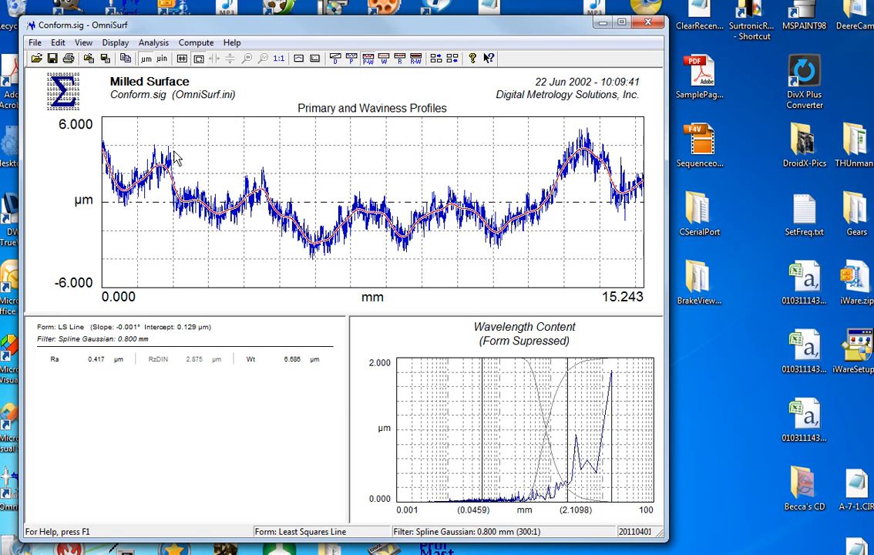
{"action": "mouse_move", "coordinate": [379, 179]}
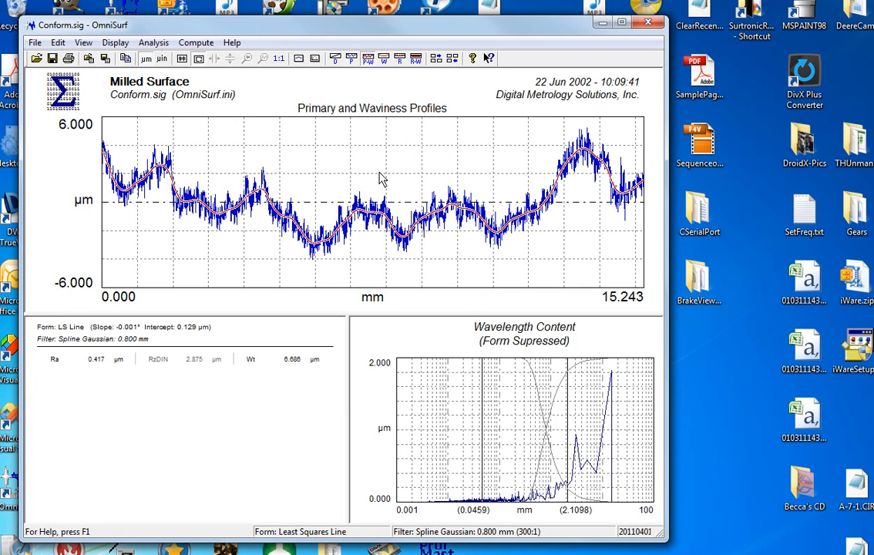
{"action": "left_click", "coordinate": [399, 59]}
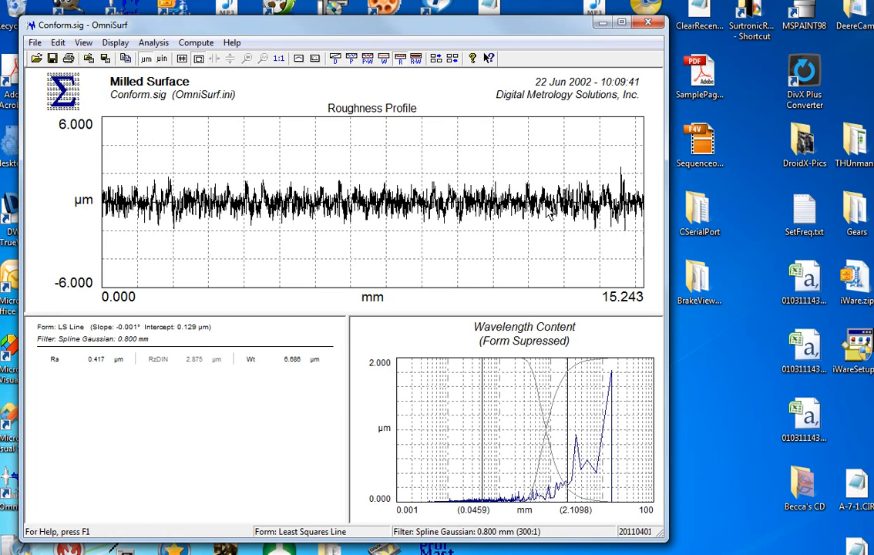
{"action": "mouse_move", "coordinate": [422, 183]}
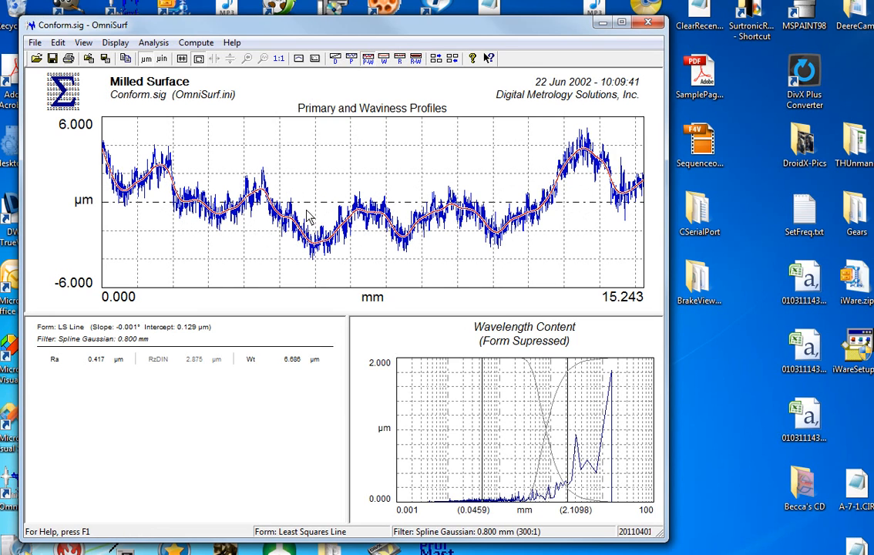
{"action": "left_click", "coordinate": [401, 59]}
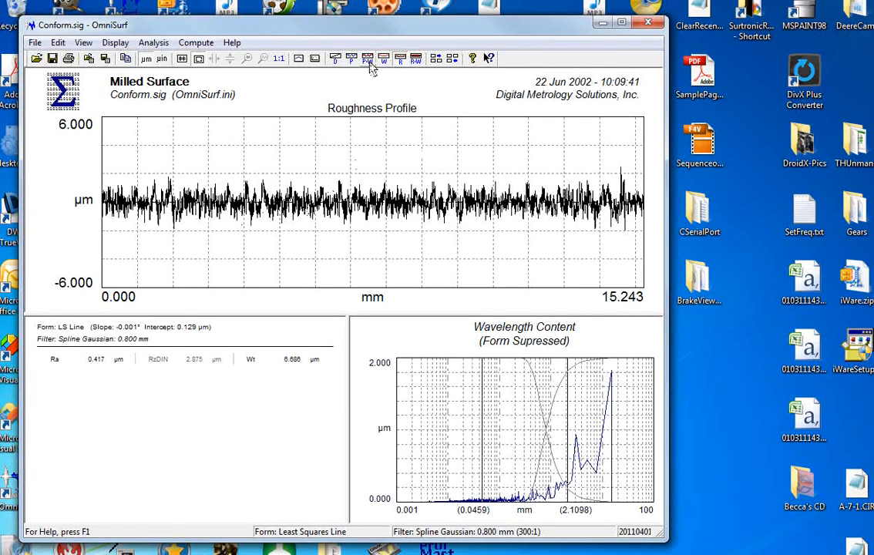
{"action": "left_click", "coordinate": [367, 59]}
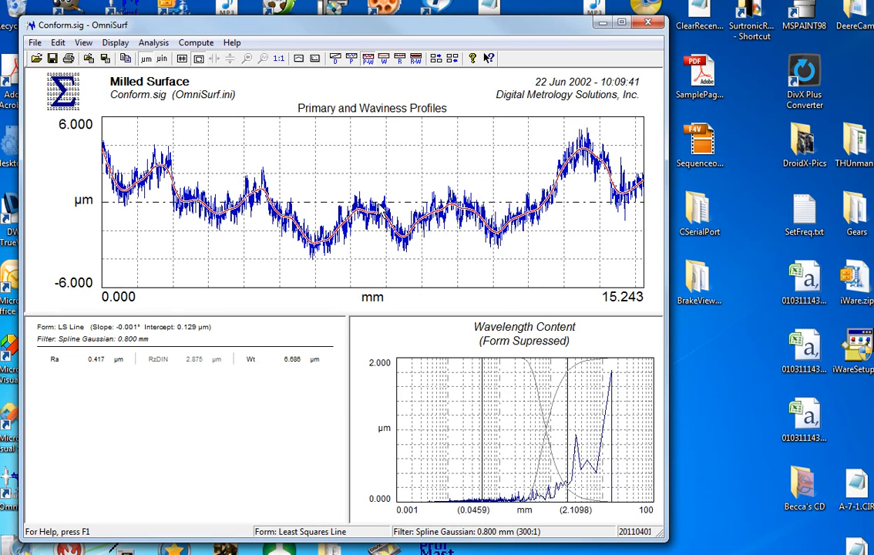
{"action": "mouse_move", "coordinate": [398, 69]}
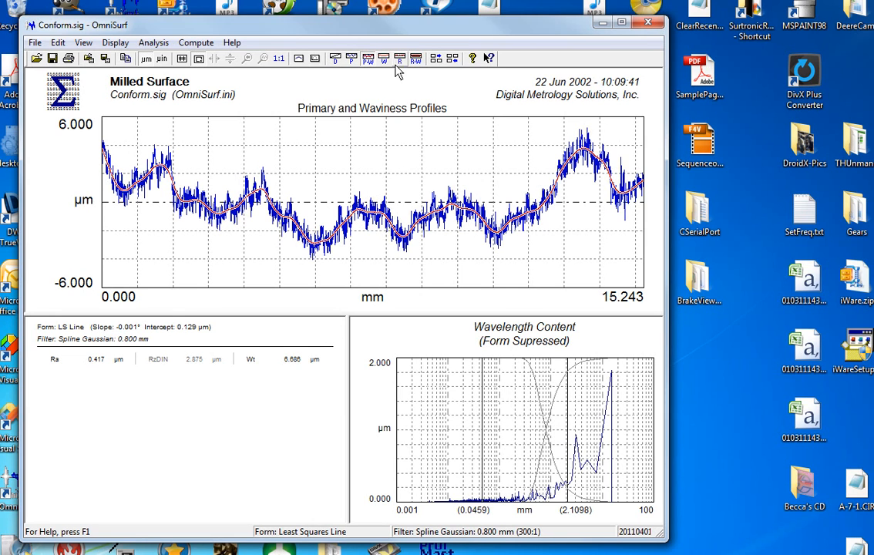
{"action": "left_click", "coordinate": [399, 58]}
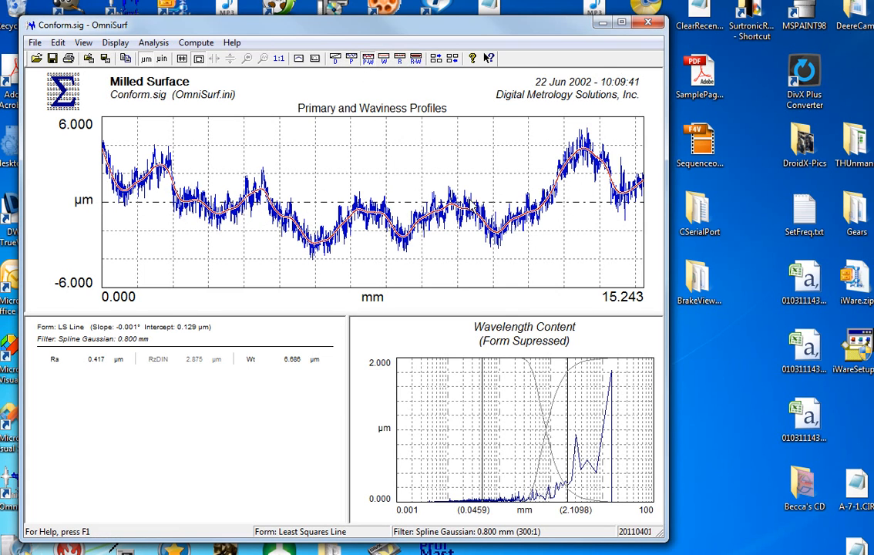
{"action": "mouse_move", "coordinate": [162, 171]}
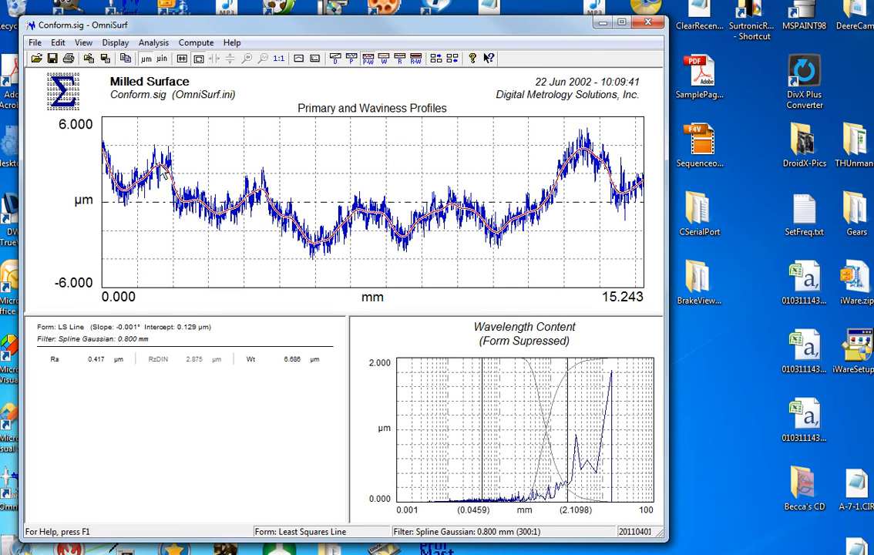
{"action": "mouse_move", "coordinate": [378, 237]}
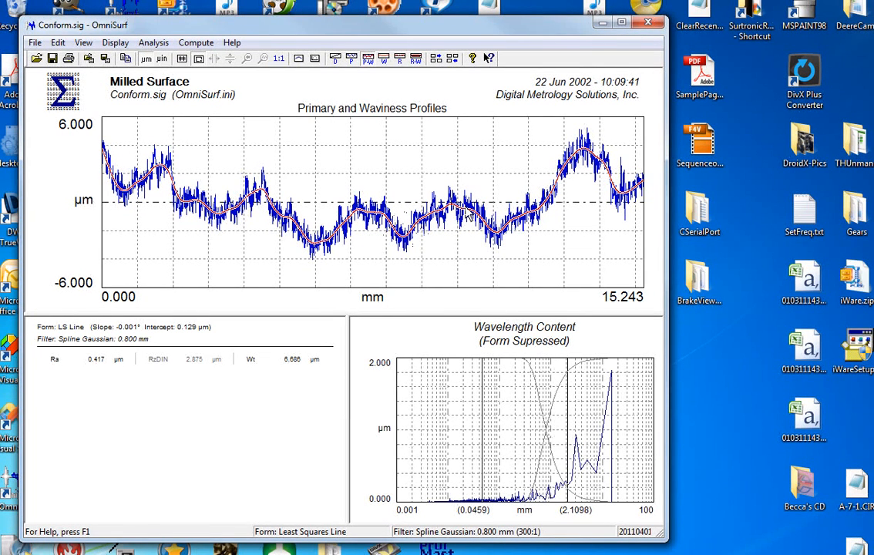
{"action": "mouse_move", "coordinate": [347, 168]}
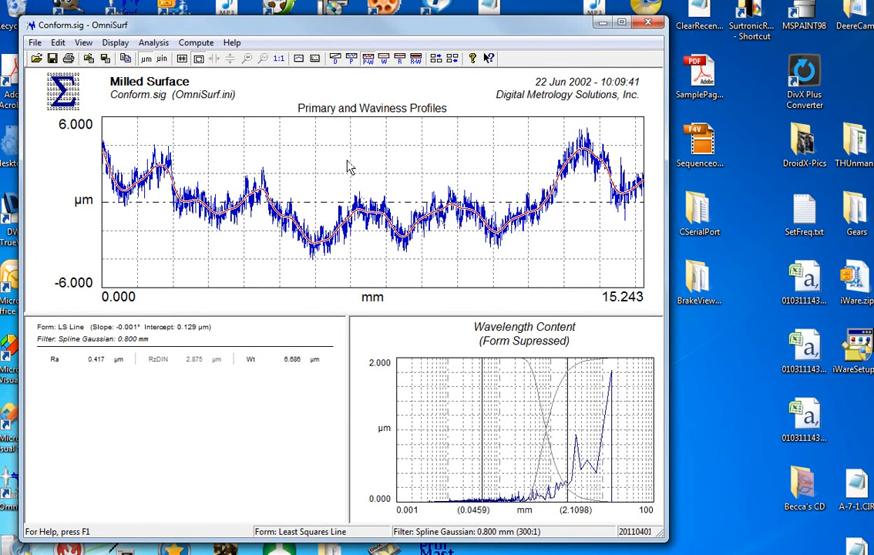
{"action": "mouse_move", "coordinate": [44, 208]}
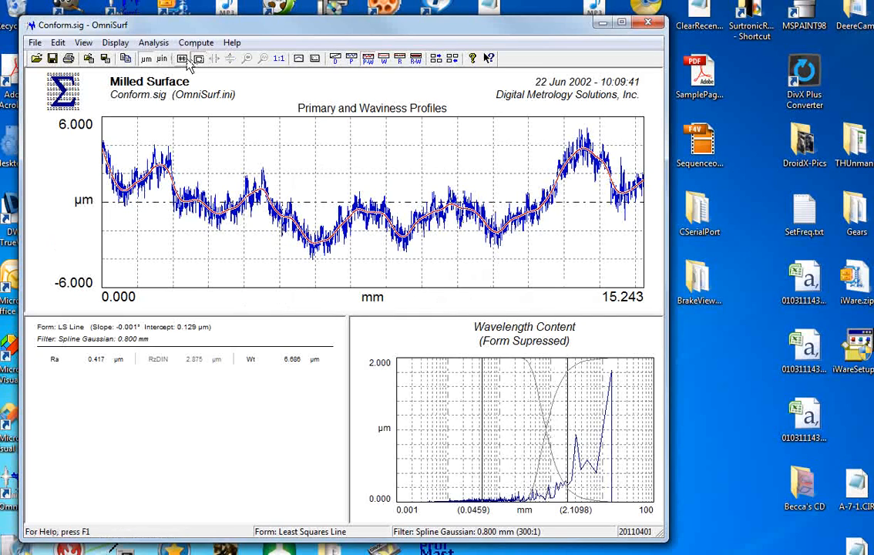
{"action": "left_click", "coordinate": [197, 59]}
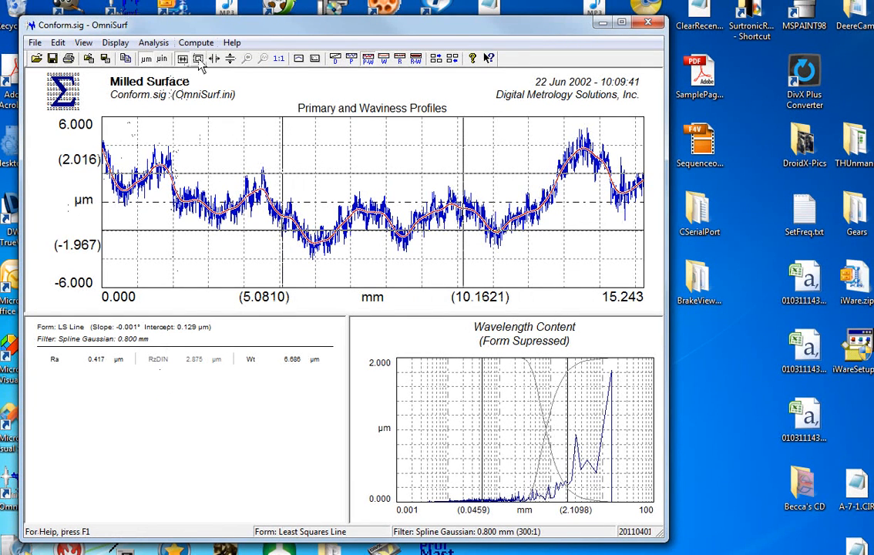
{"action": "left_click", "coordinate": [198, 59]}
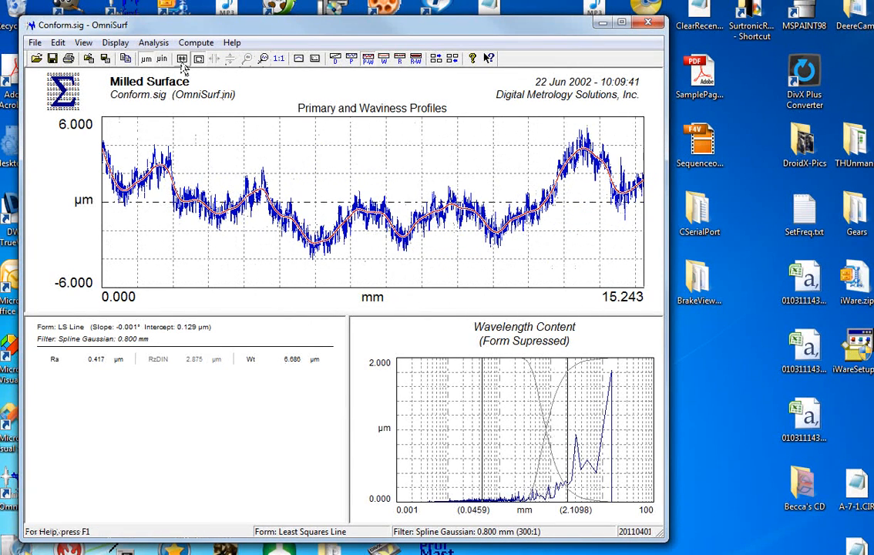
{"action": "left_click", "coordinate": [181, 59]}
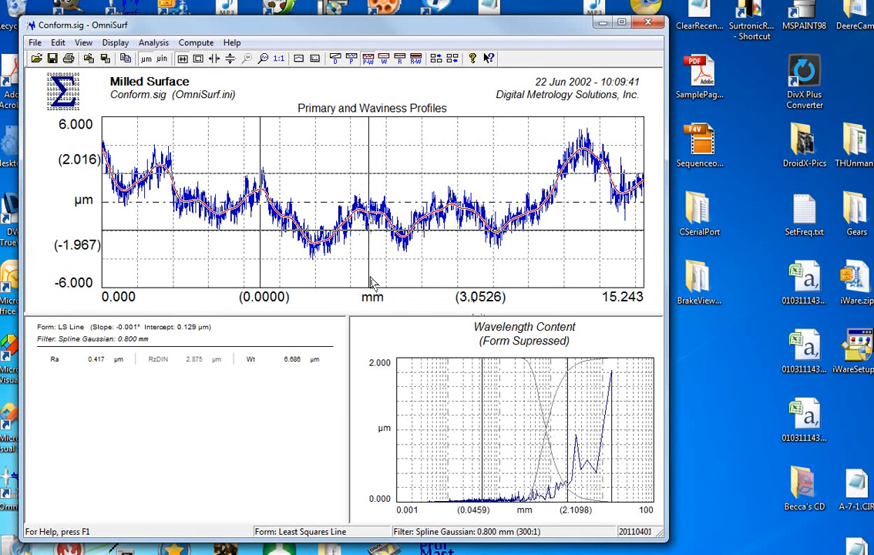
{"action": "mouse_move", "coordinate": [265, 302]}
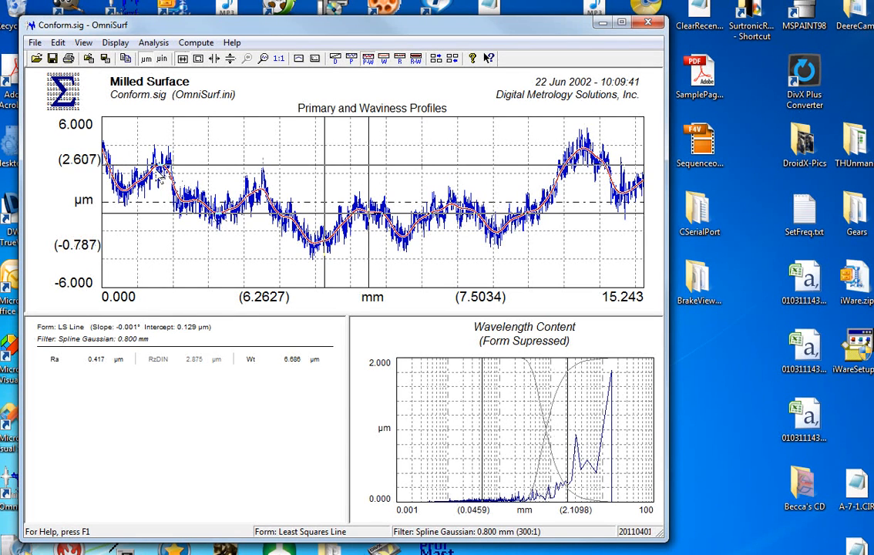
{"action": "mouse_move", "coordinate": [80, 166]}
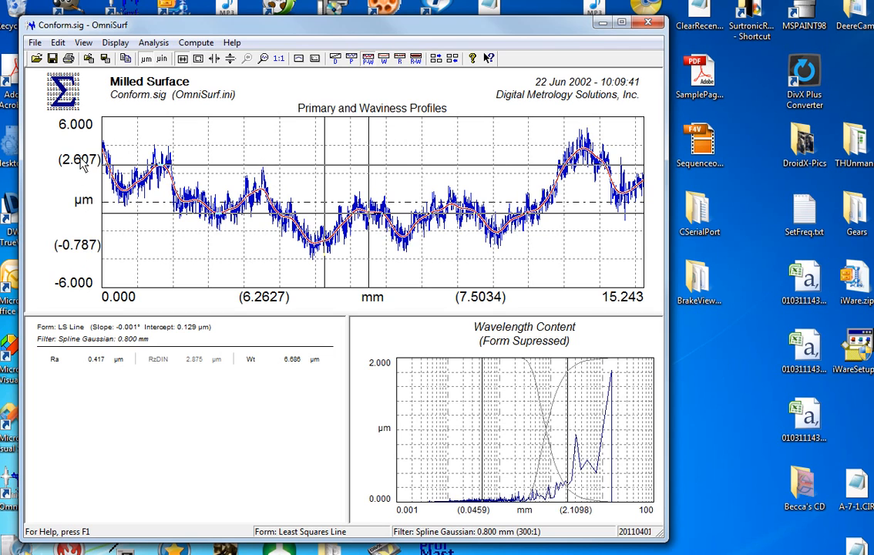
{"action": "mouse_move", "coordinate": [80, 253]}
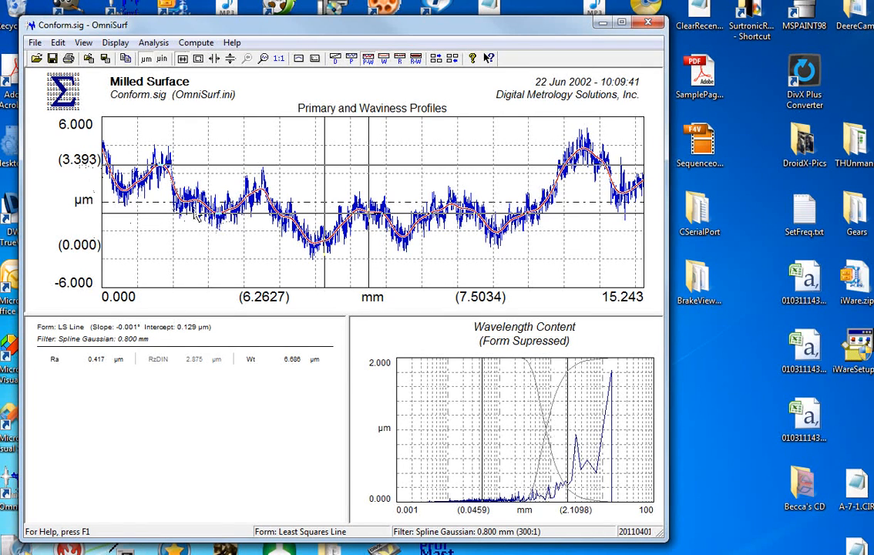
{"action": "left_click", "coordinate": [199, 59]}
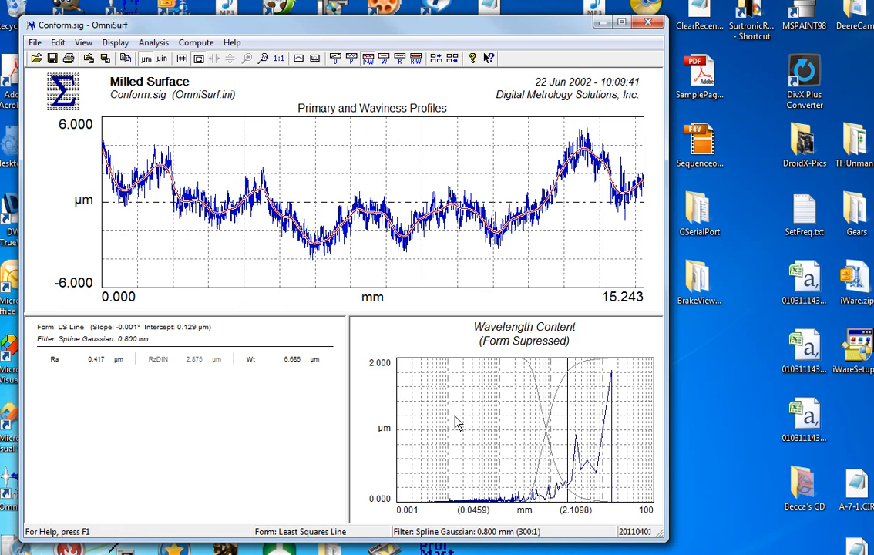
{"action": "mouse_move", "coordinate": [582, 465]}
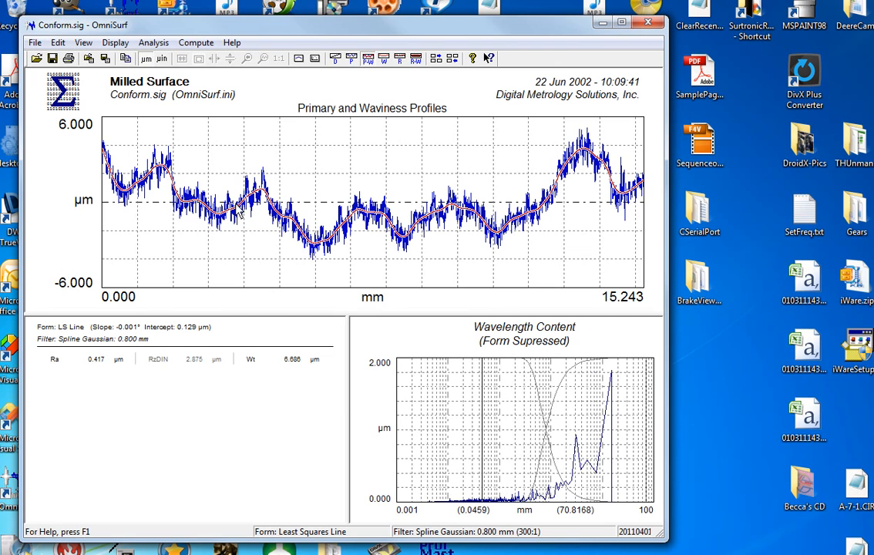
{"action": "mouse_move", "coordinate": [470, 206]}
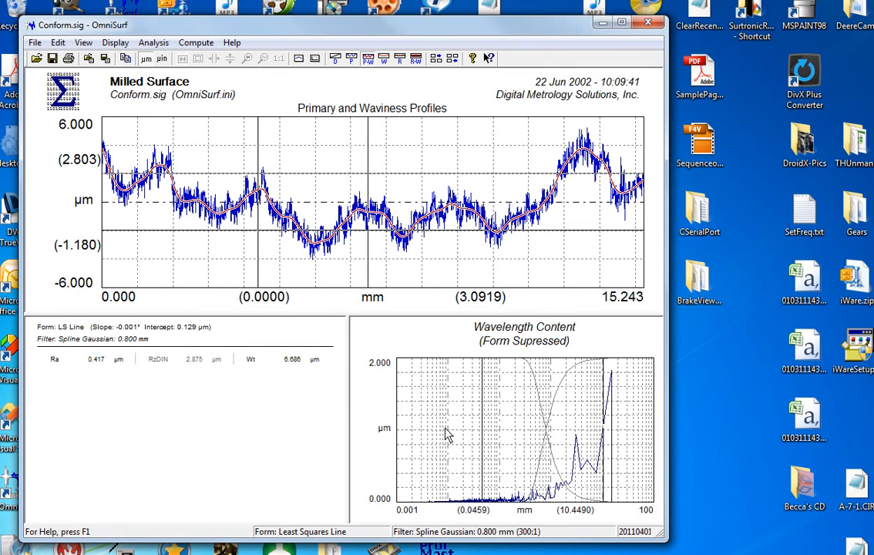
{"action": "mouse_move", "coordinate": [357, 219]}
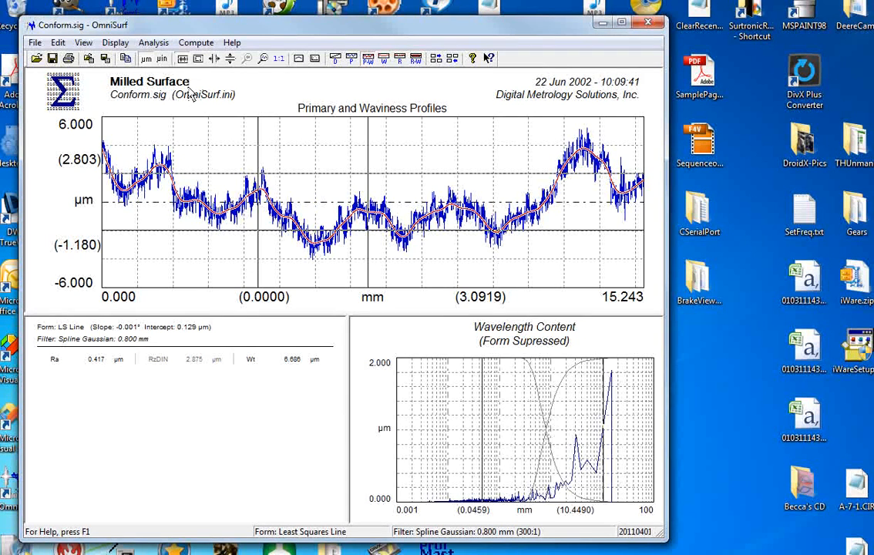
Step: Show the File commands, including Batch Processing of a data folder
{"action": "left_click", "coordinate": [34, 43]}
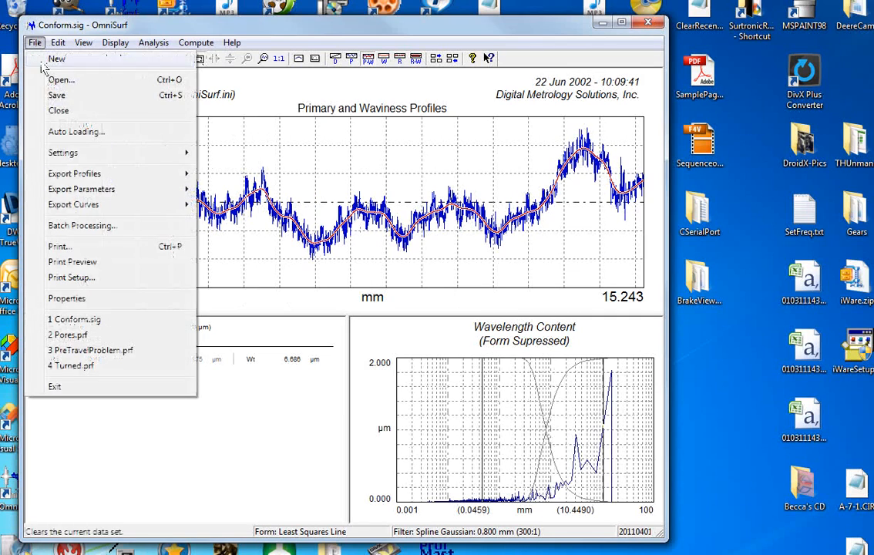
{"action": "mouse_move", "coordinate": [83, 225]}
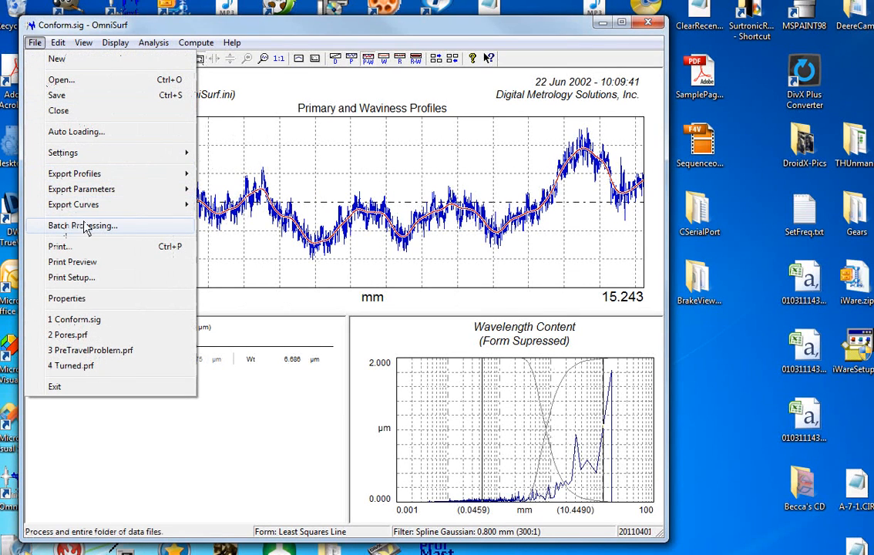